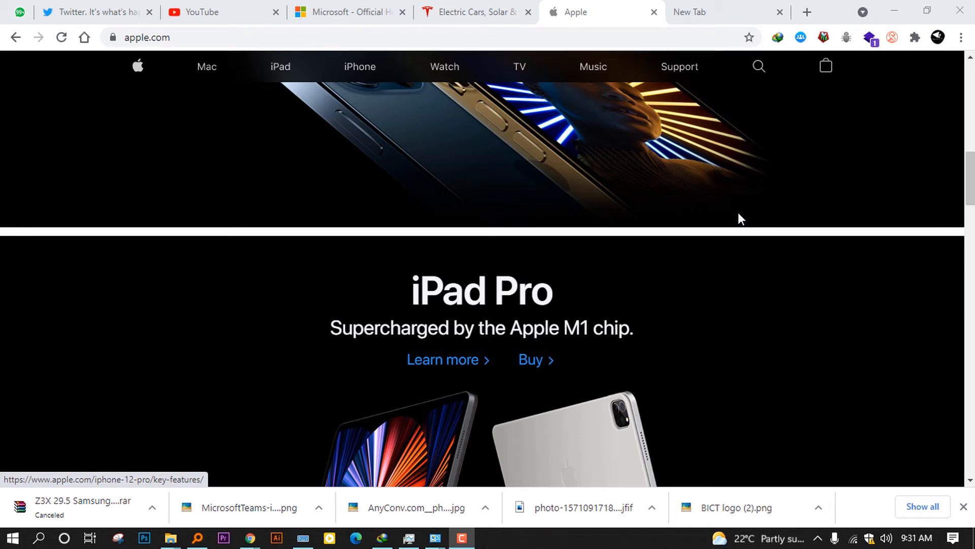
mouse_move(740, 219)
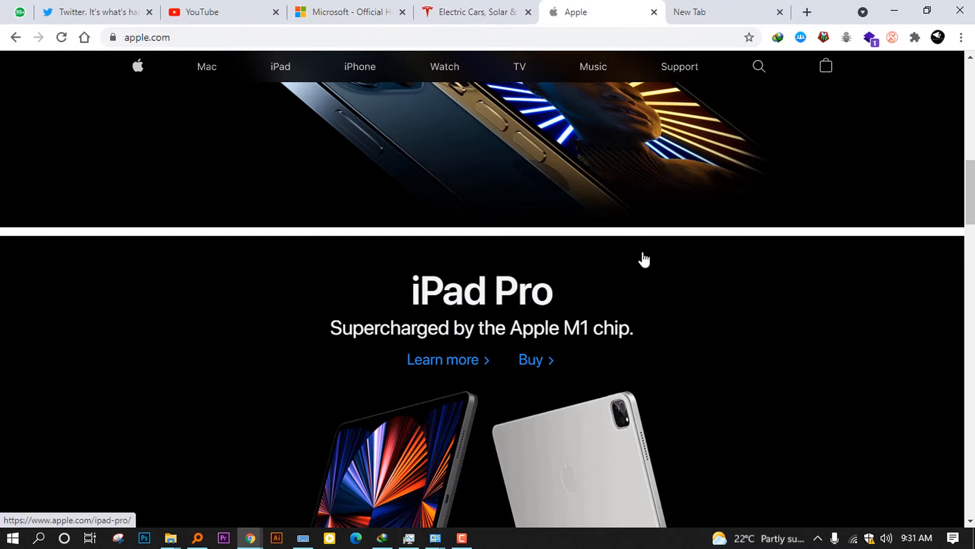
mouse_move(530, 208)
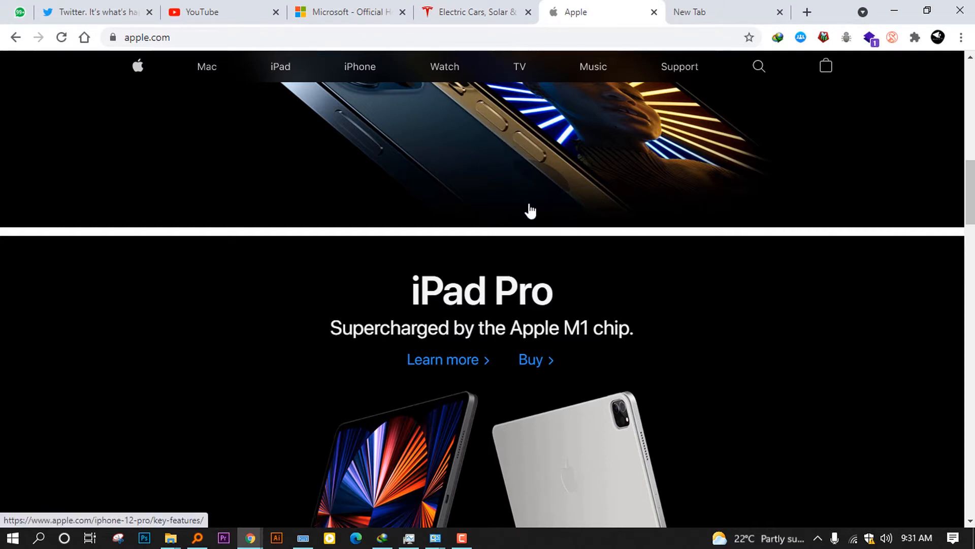
mouse_move(563, 151)
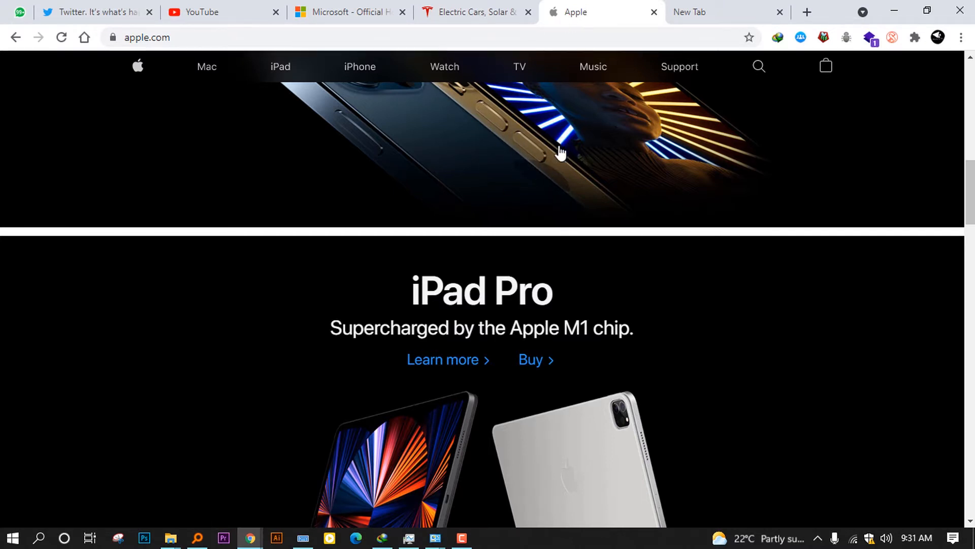
Bring the Tesla, Twitter, YouTube and Microsoft tabs to the front in turn
scroll(up, 3)
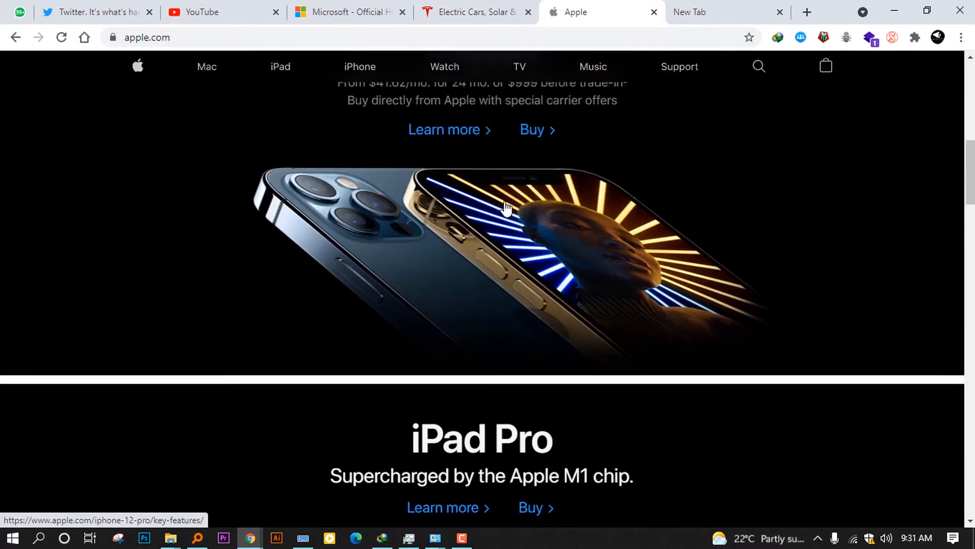
scroll(up, 3)
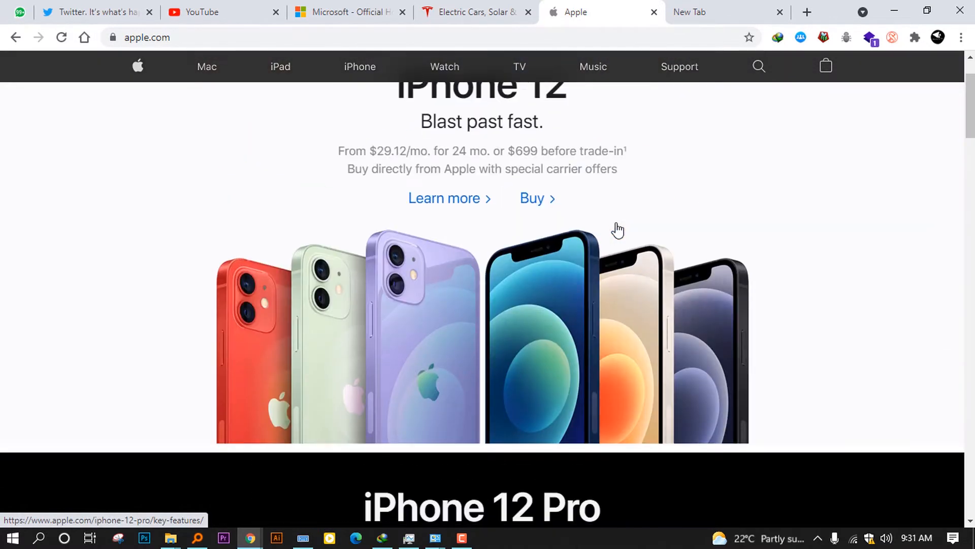
scroll(down, 3)
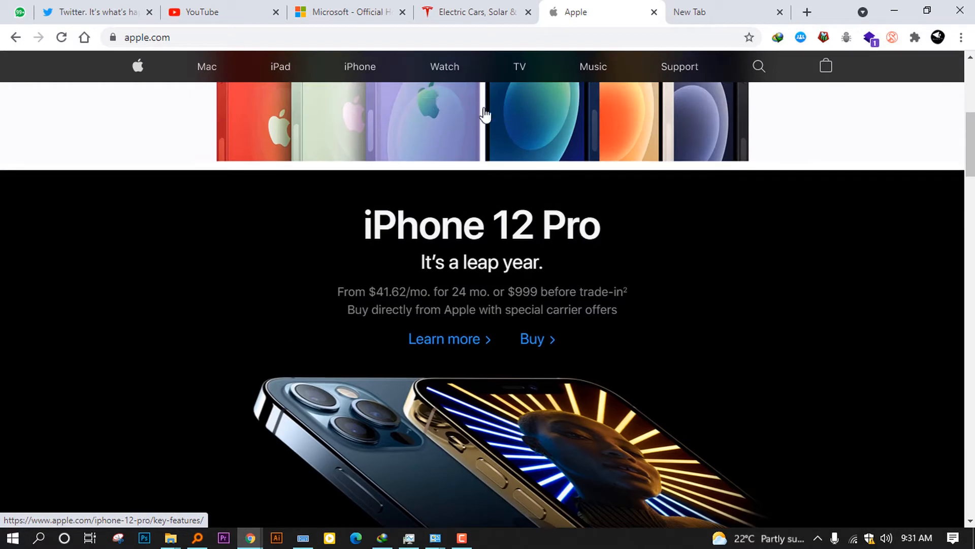
mouse_move(91, 12)
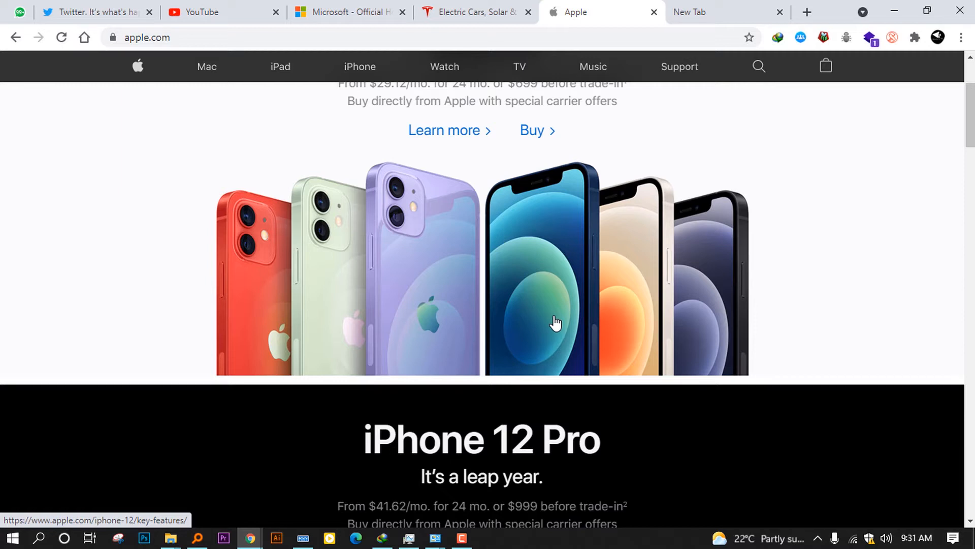
mouse_move(550, 324)
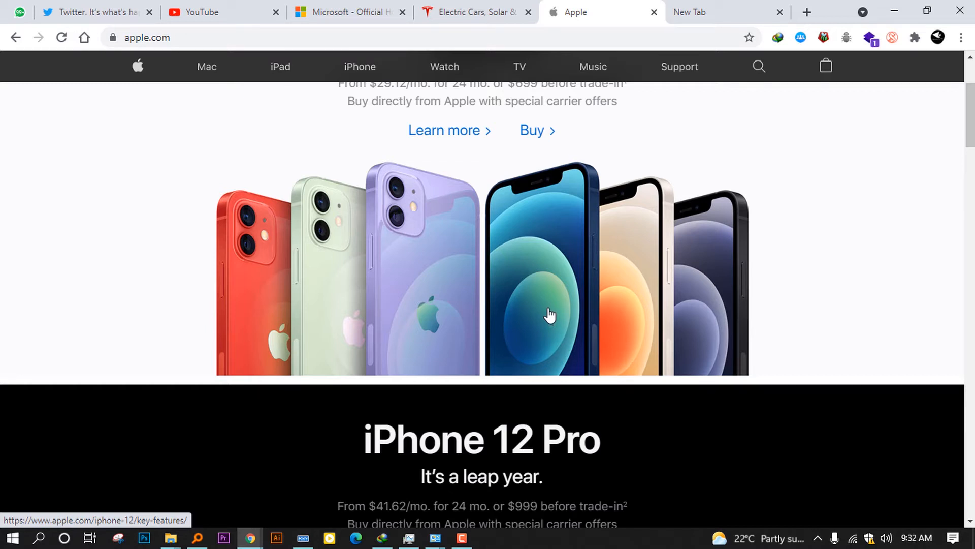
click(472, 11)
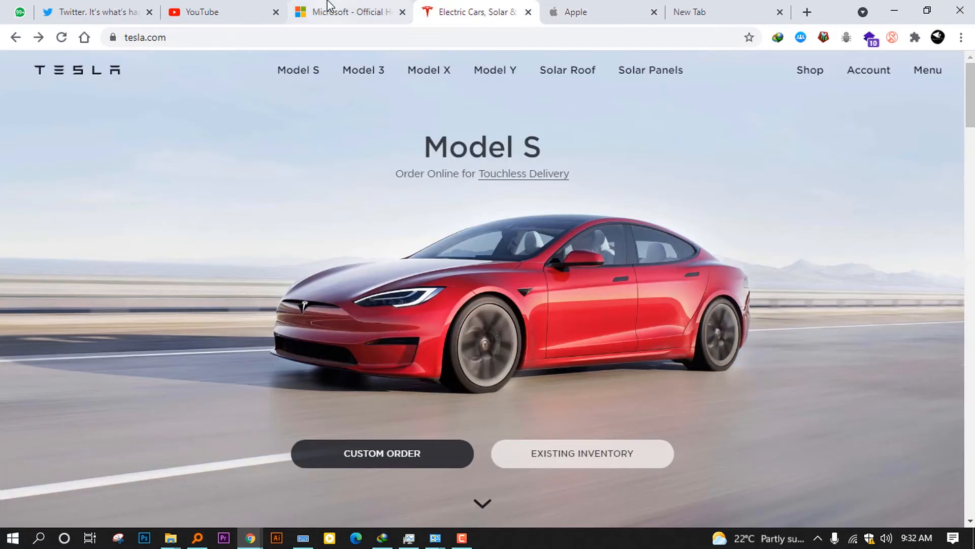
click(91, 12)
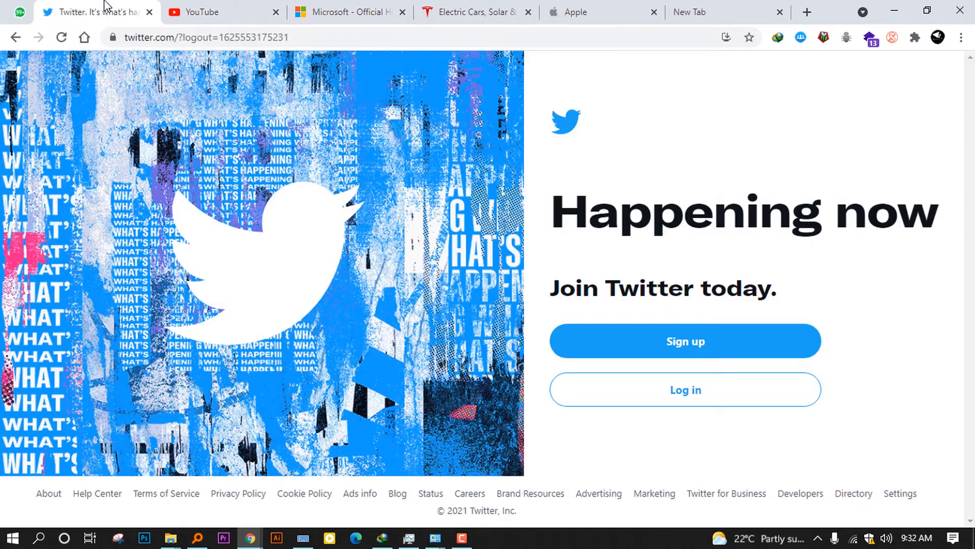
click(205, 12)
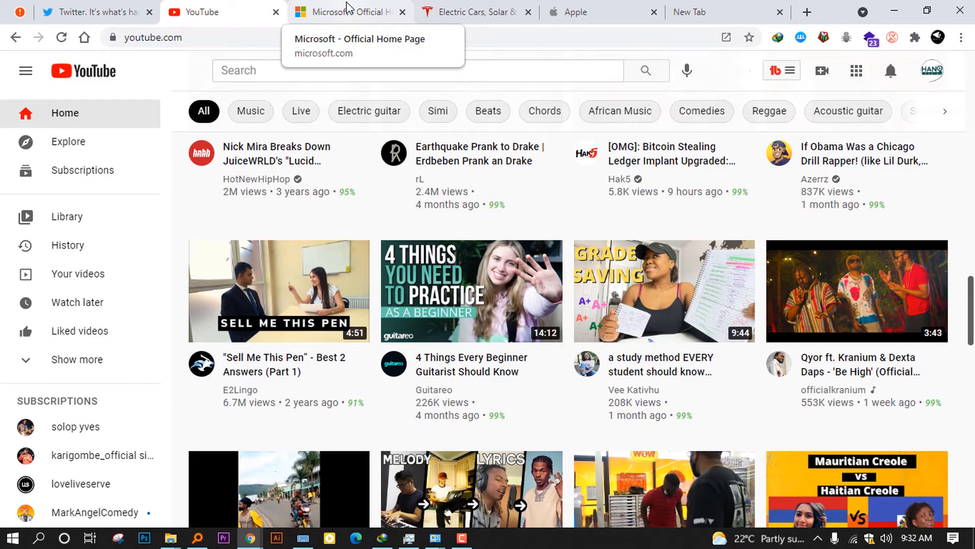
click(348, 11)
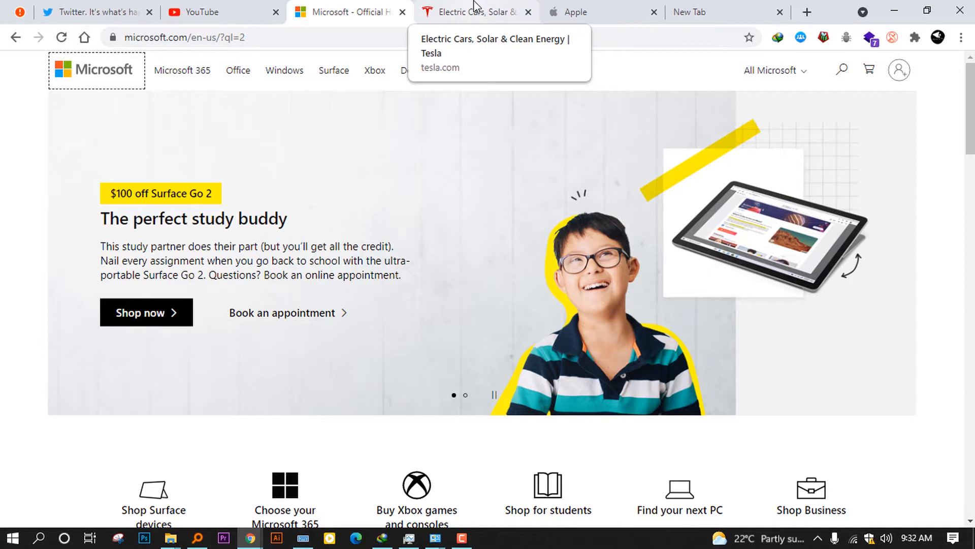
Revisit the Tesla and Microsoft tabs, then land on the blank new tab
click(476, 12)
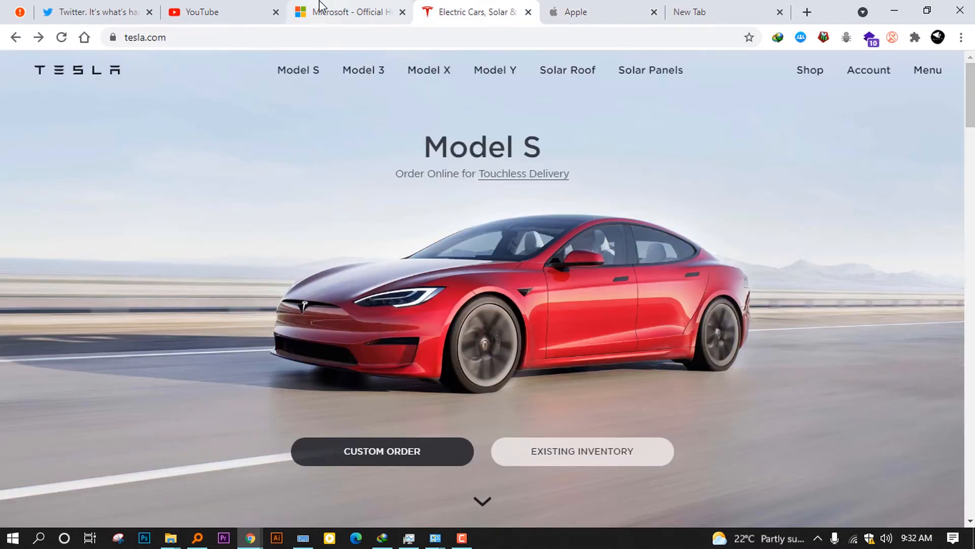
click(350, 12)
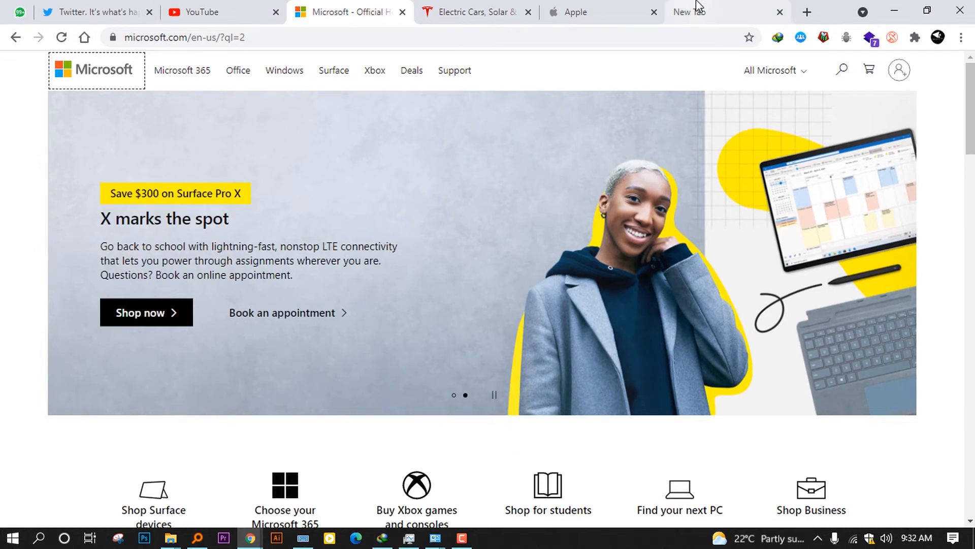
click(688, 11)
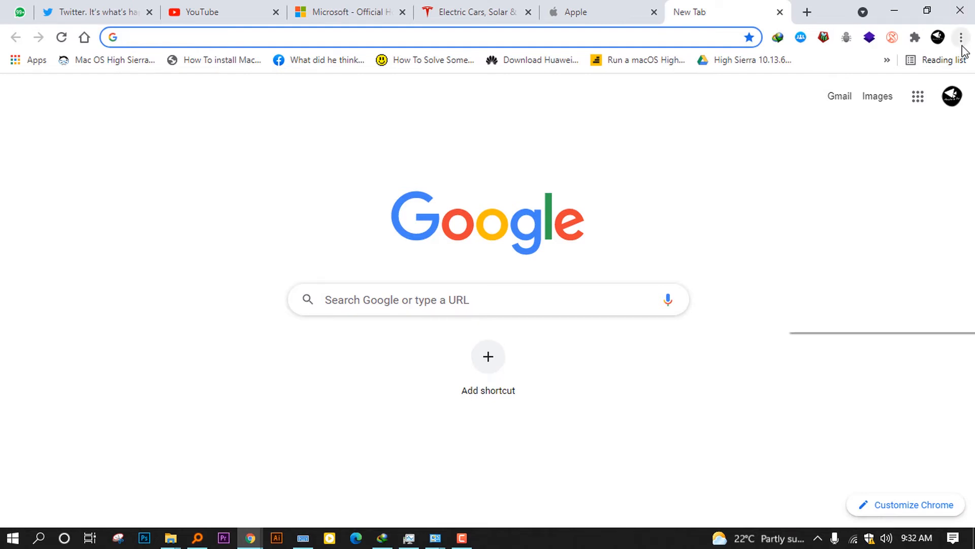
Show the installed Extensions page with its side navigation panel expanded
click(964, 39)
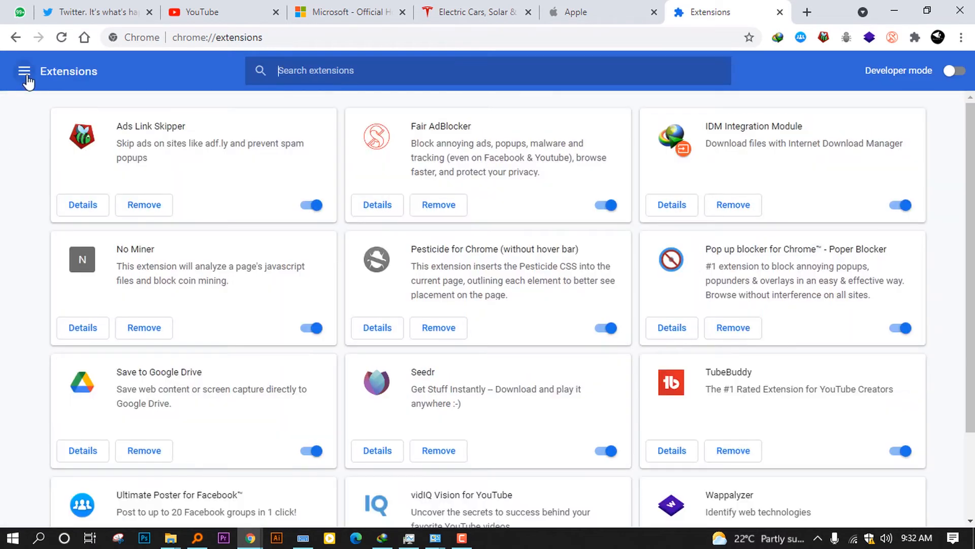
click(25, 71)
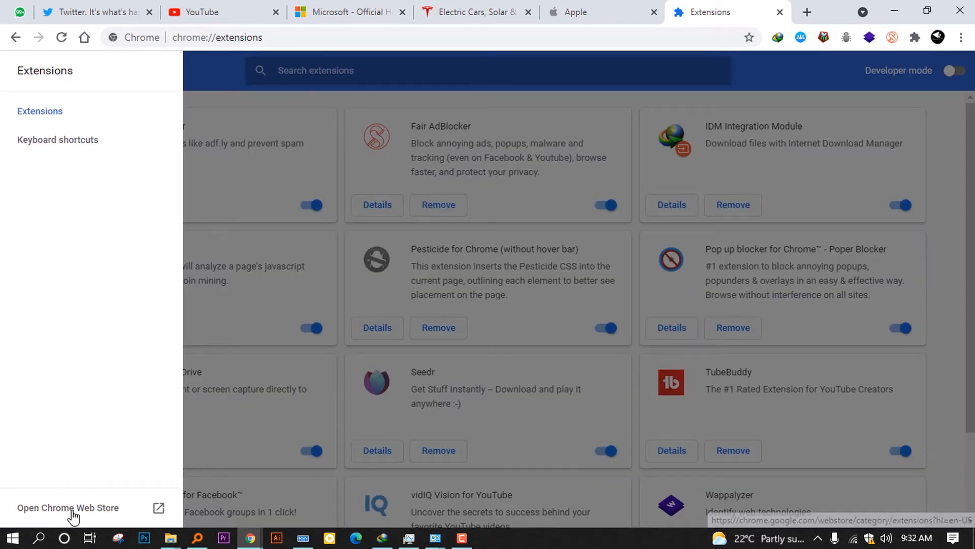
Search the Chrome Web Store for 'wappalyzer' via the 'wappaly' suggestion
click(68, 508)
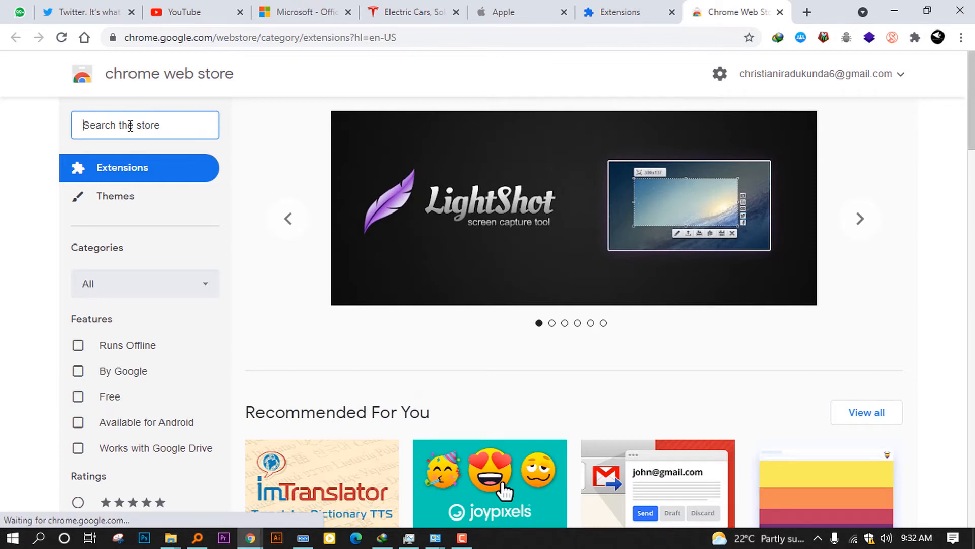
text(wappa)
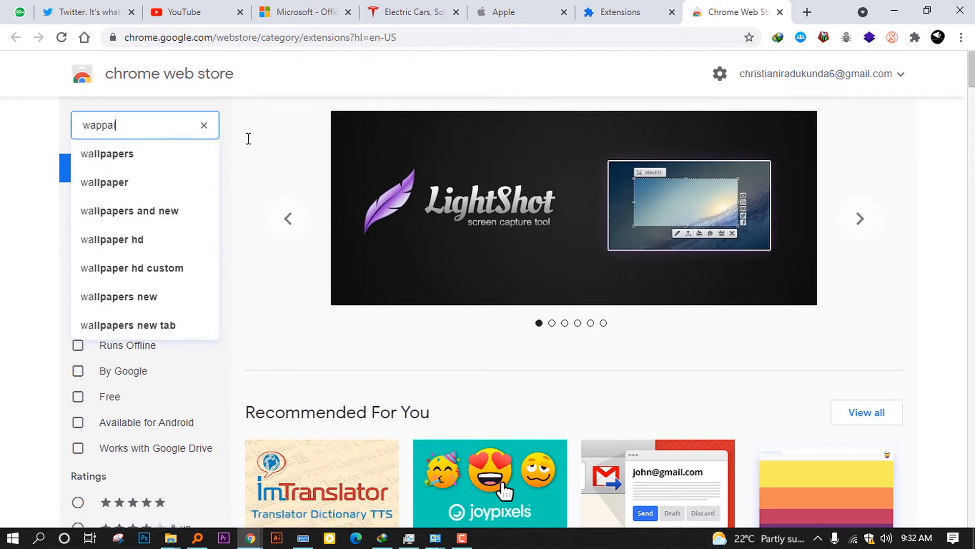
text(ly)
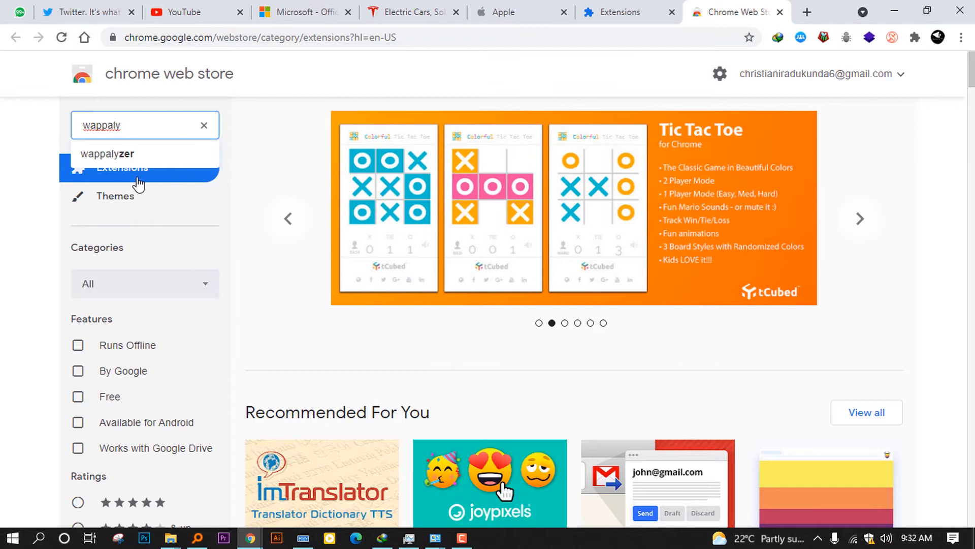
click(103, 154)
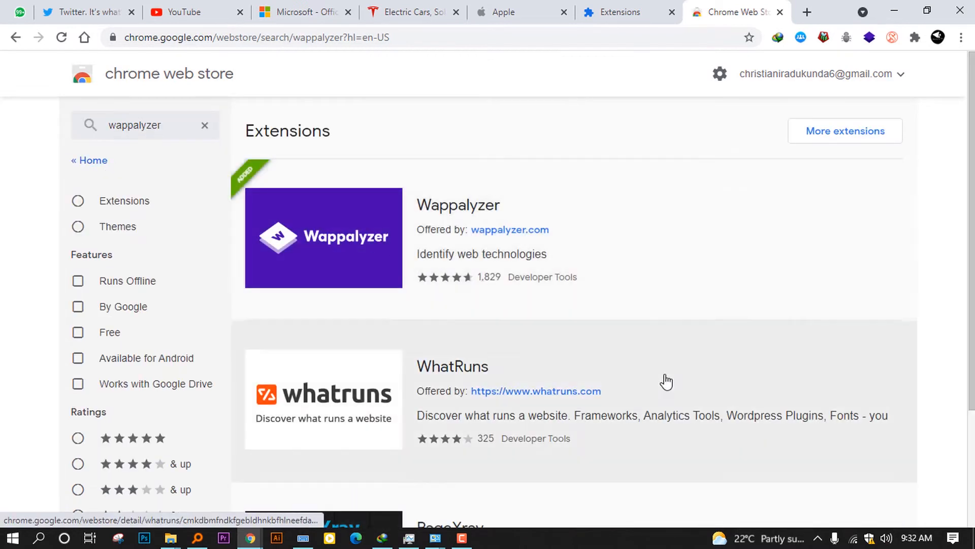
mouse_move(492, 272)
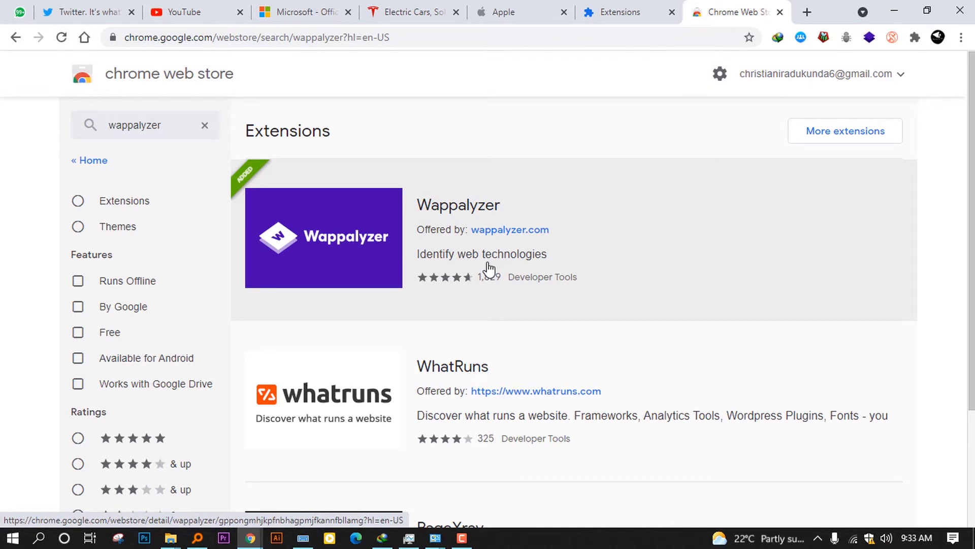
mouse_move(468, 212)
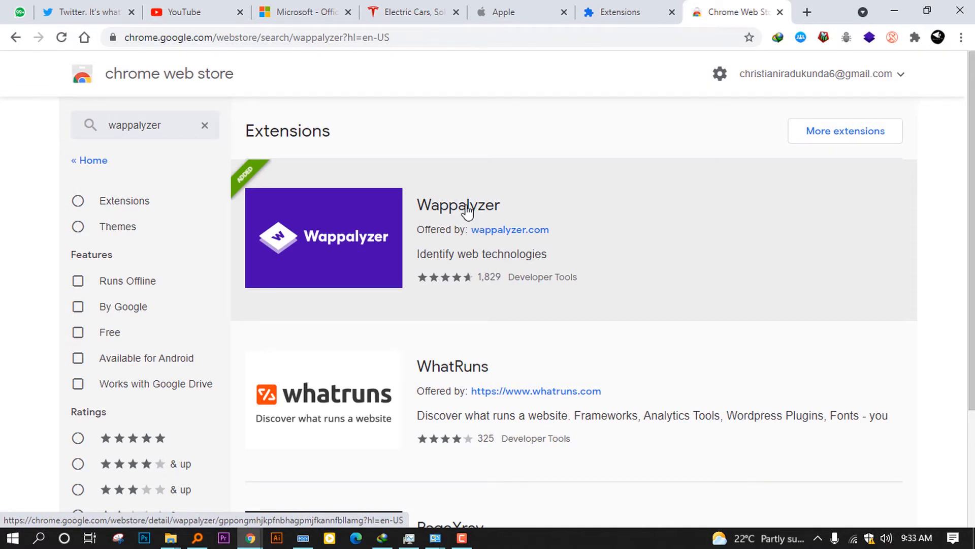
click(468, 205)
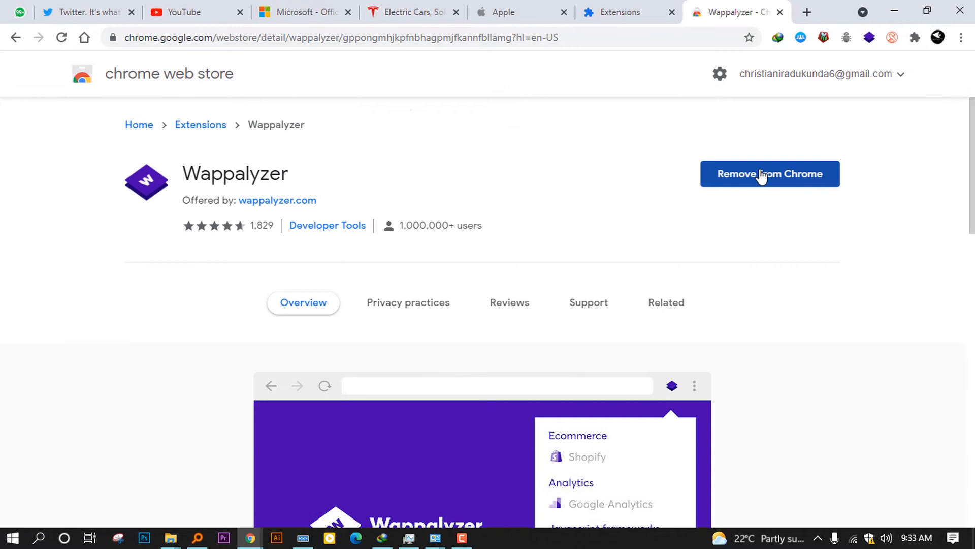
mouse_move(667, 143)
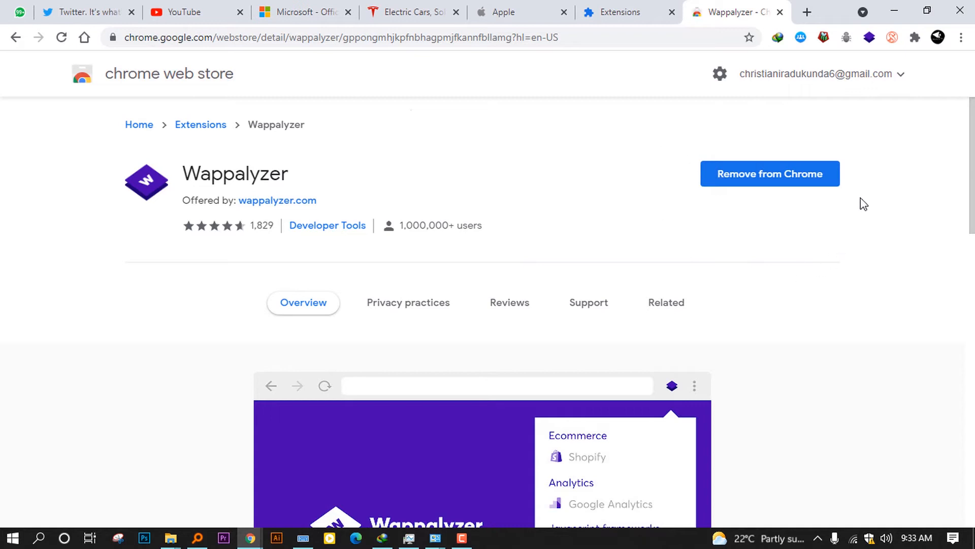
scroll(down, 3)
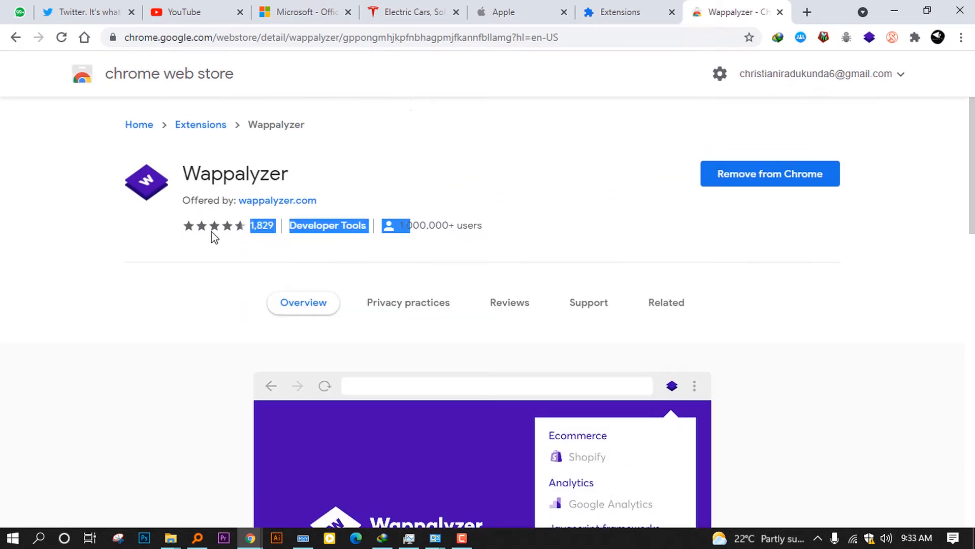
scroll(down, 3)
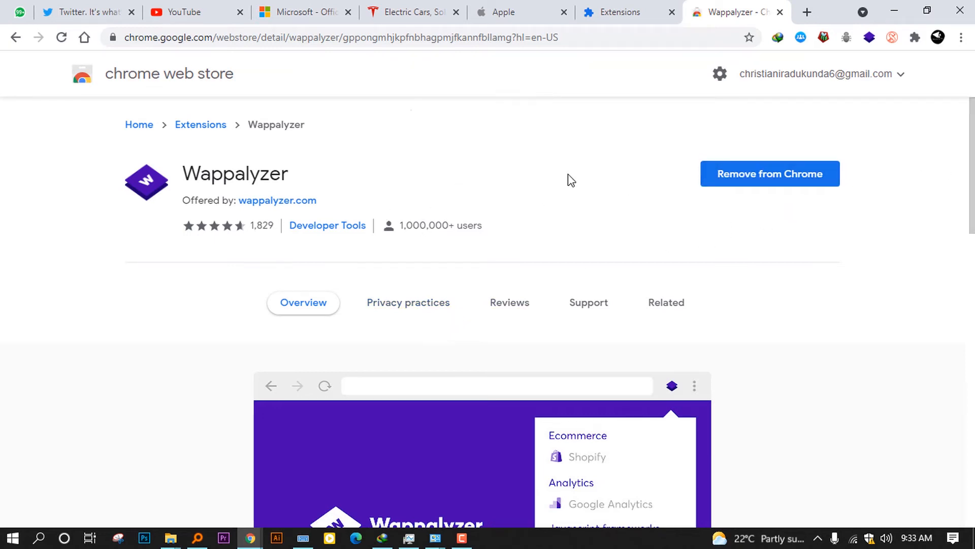
mouse_move(484, 244)
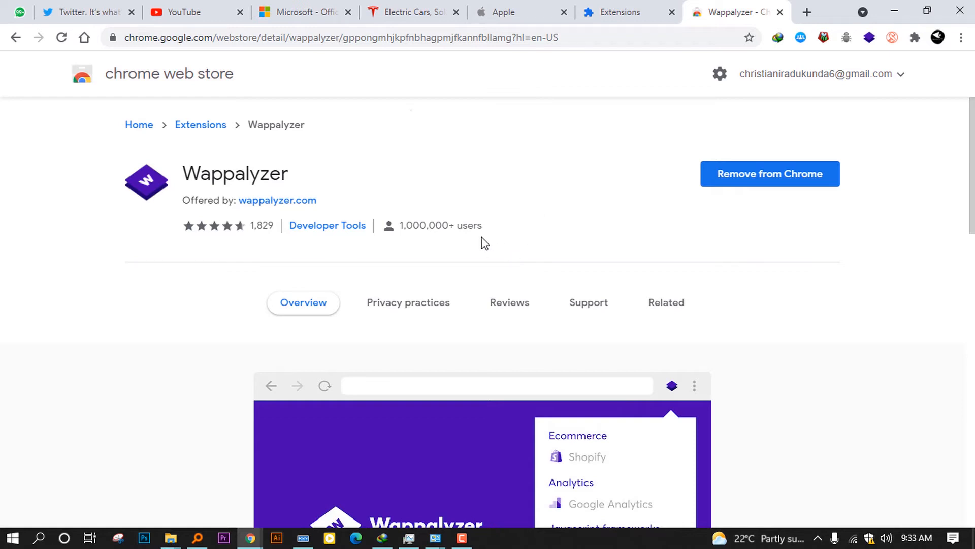
mouse_move(429, 269)
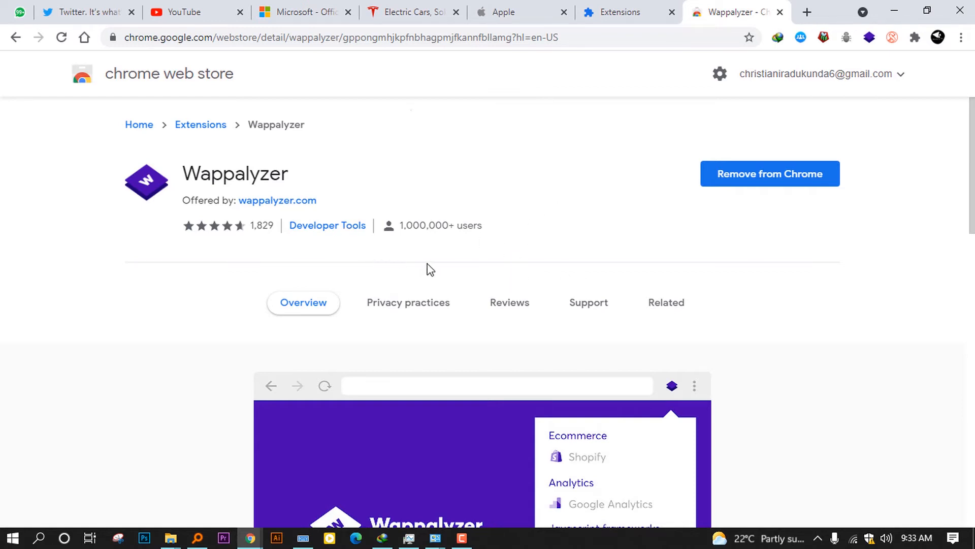
scroll(down, 3)
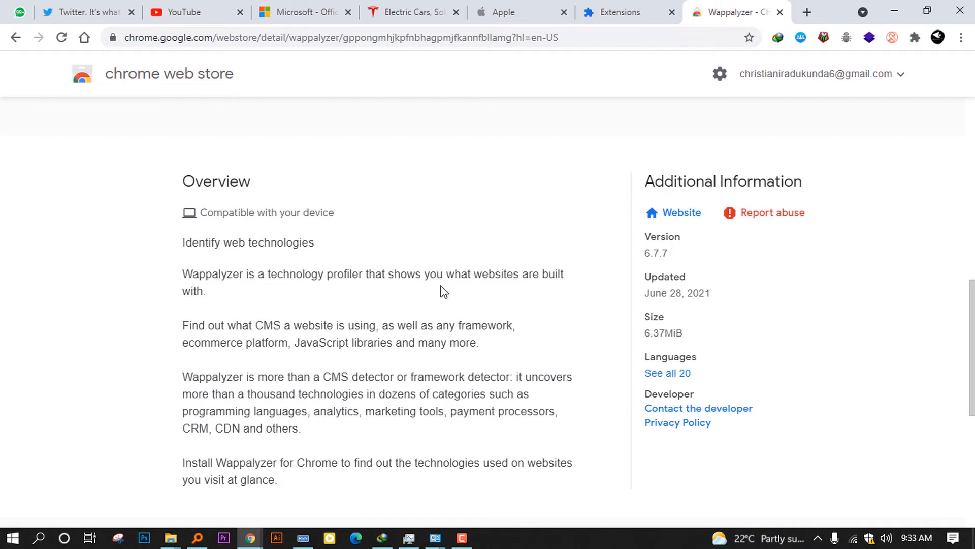
scroll(down, 3)
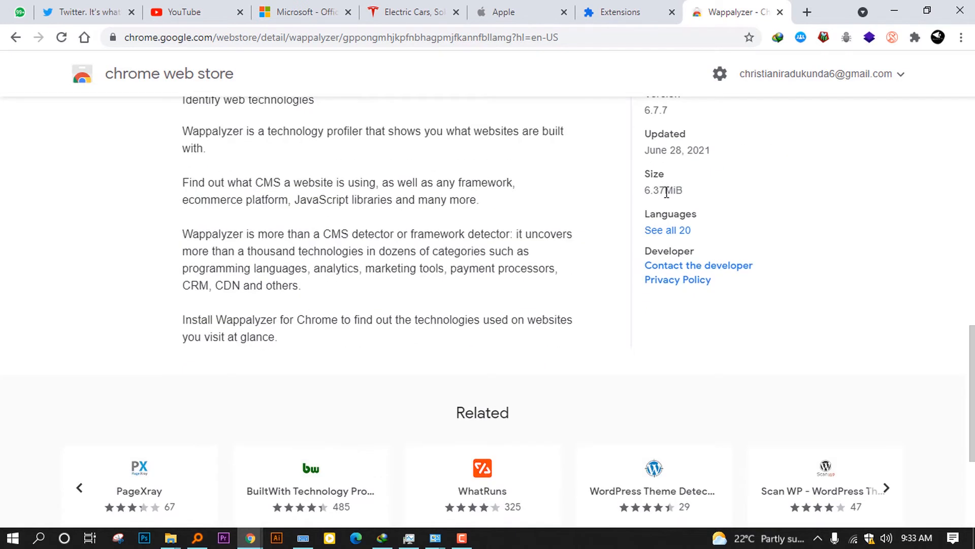
double_click(697, 150)
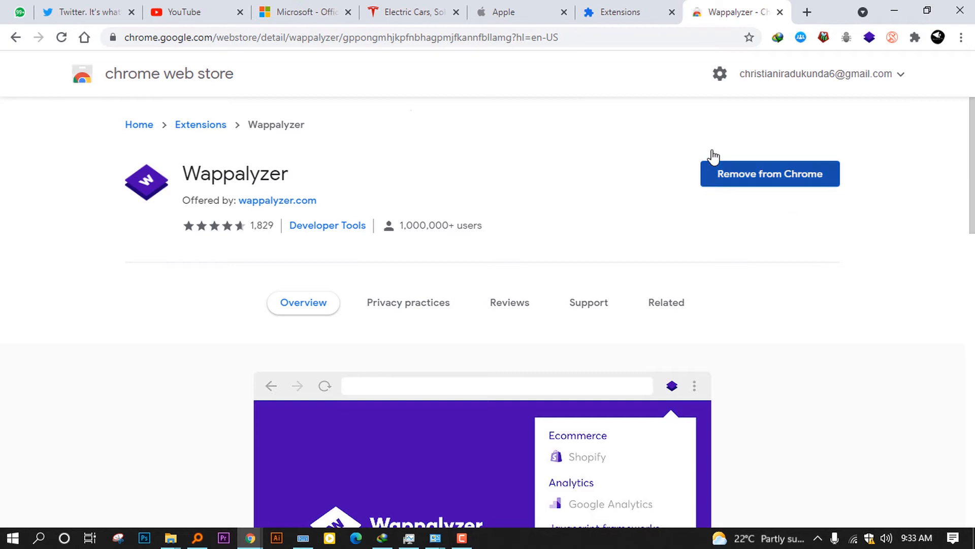
mouse_move(97, 6)
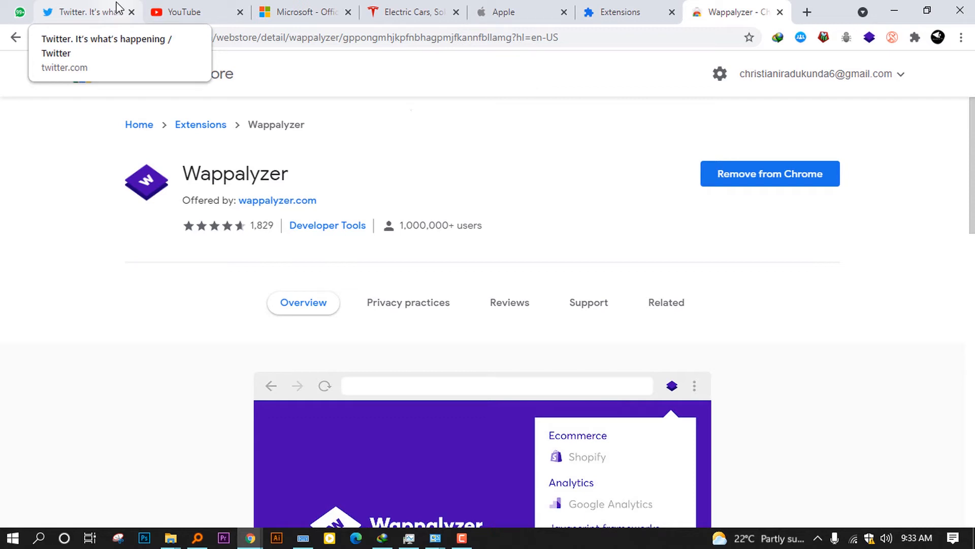
Switch to the twitter.com tab showing its logged-out landing page
click(86, 11)
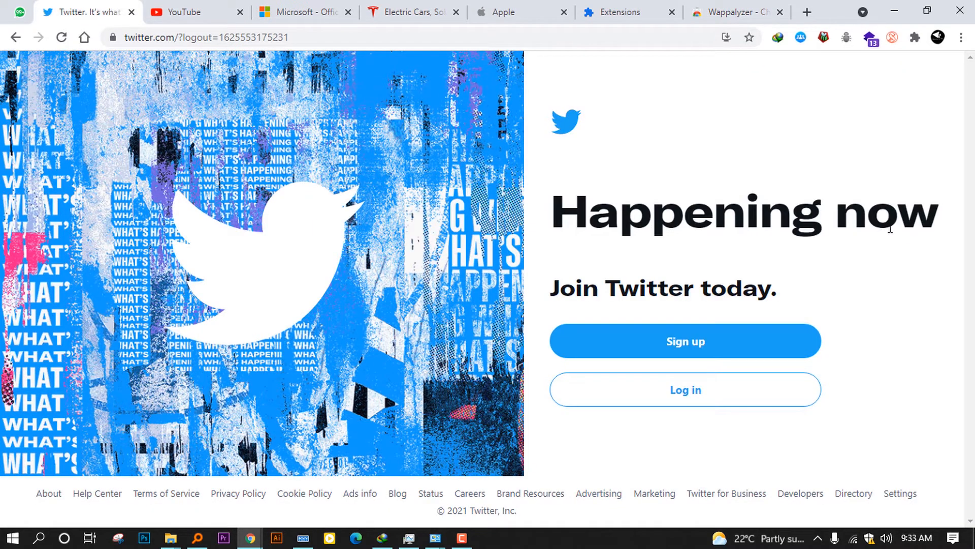
mouse_move(444, 258)
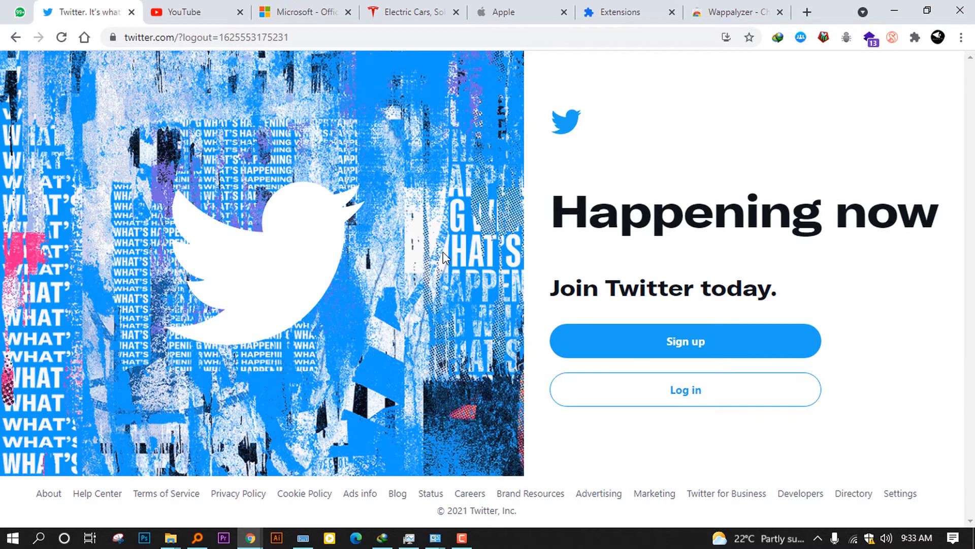
mouse_move(334, 311)
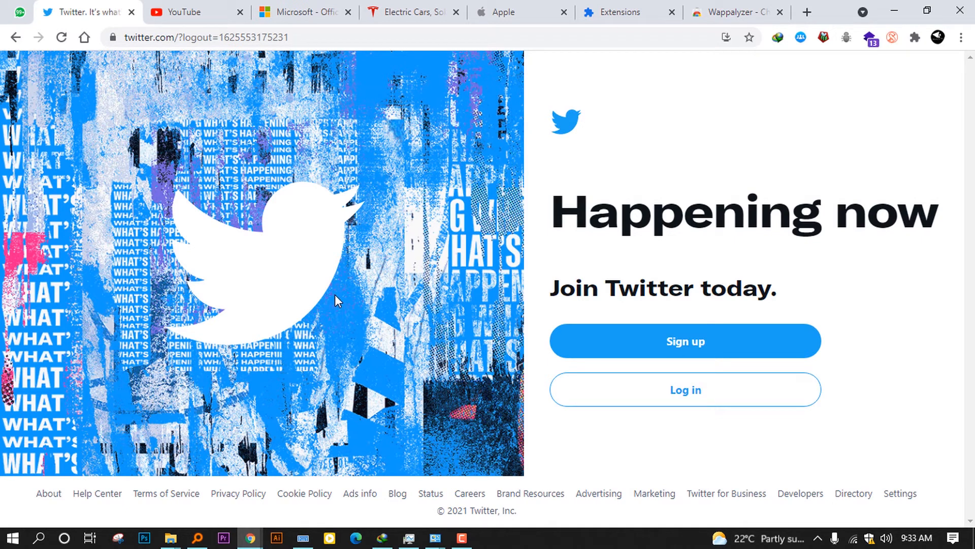
mouse_move(344, 316)
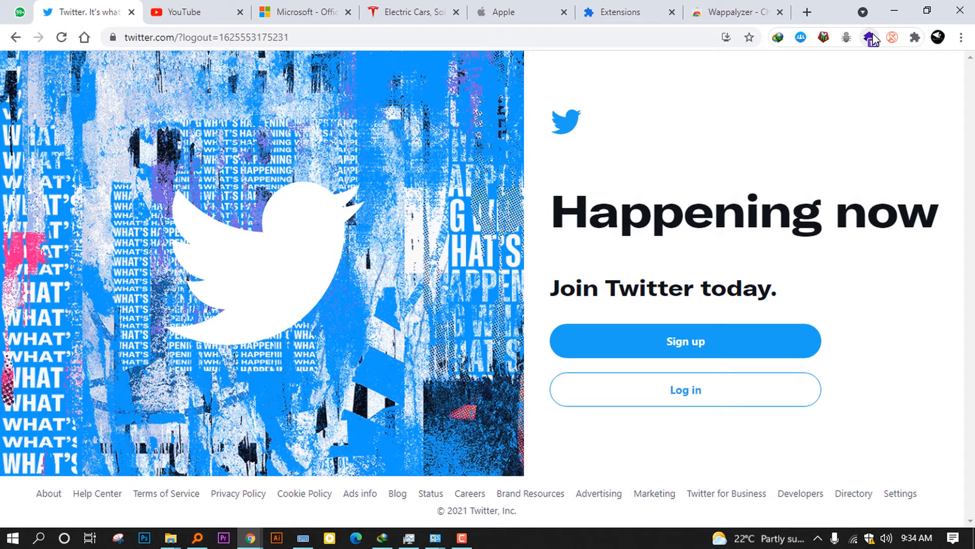
mouse_move(871, 38)
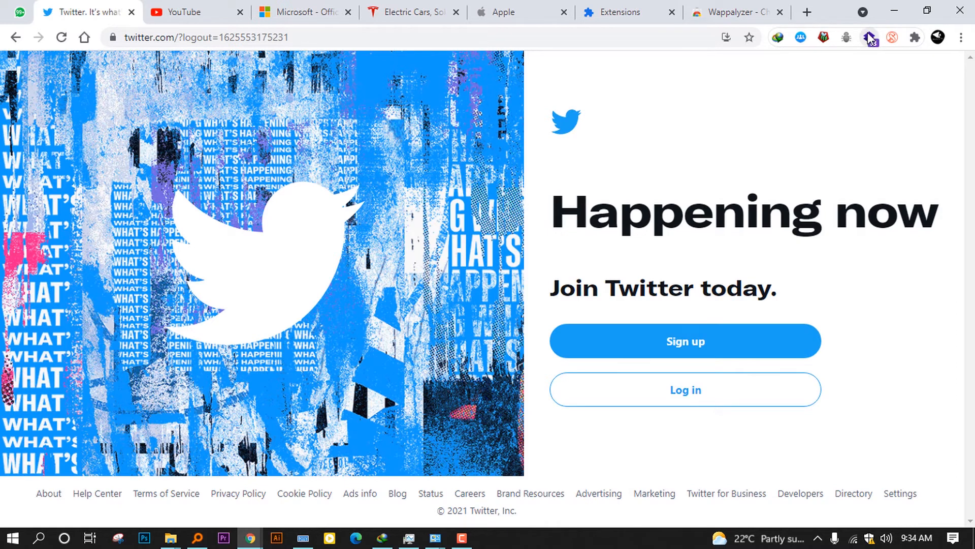
click(961, 37)
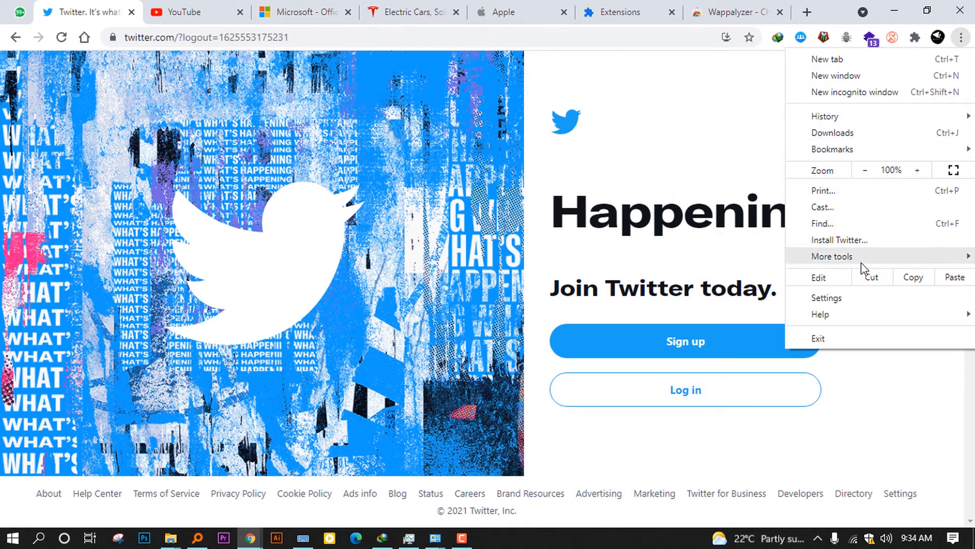
mouse_move(831, 256)
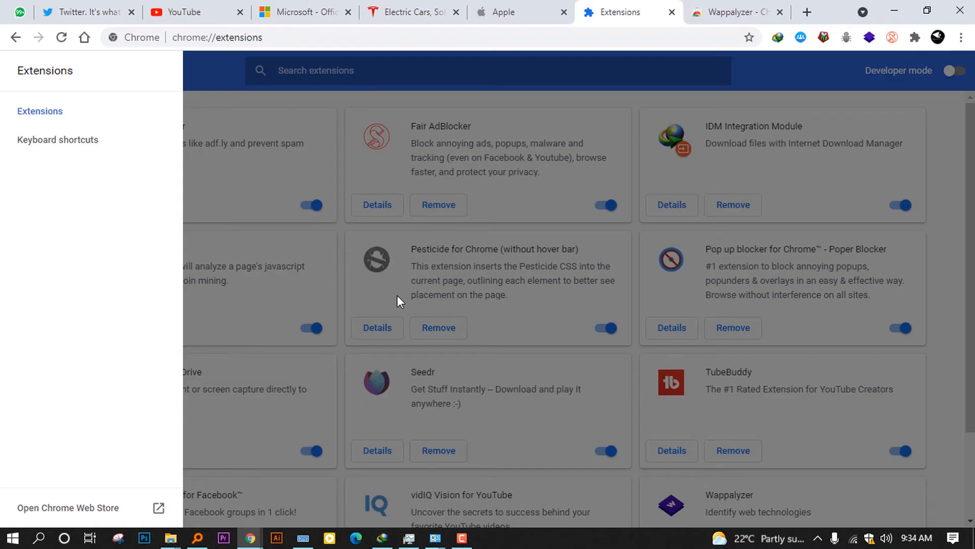
click(24, 70)
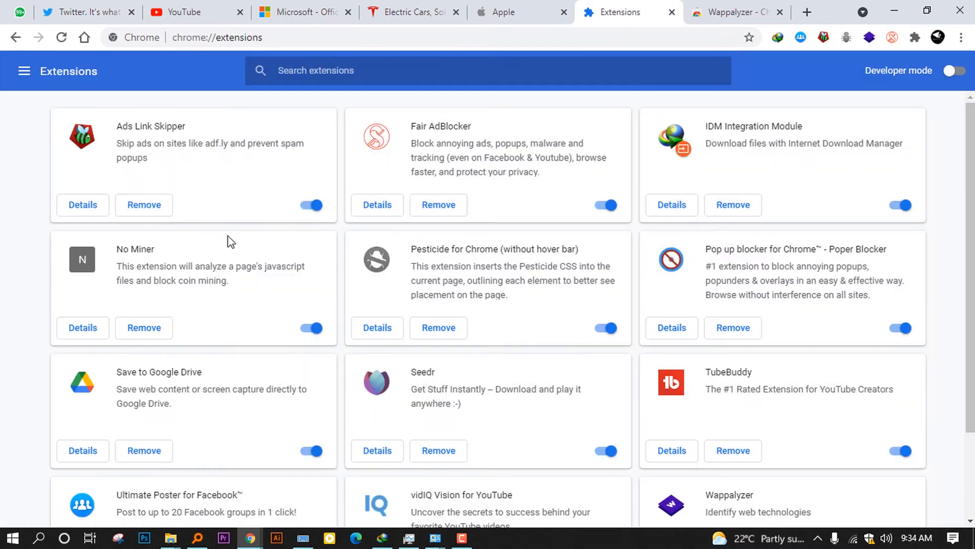
mouse_move(794, 166)
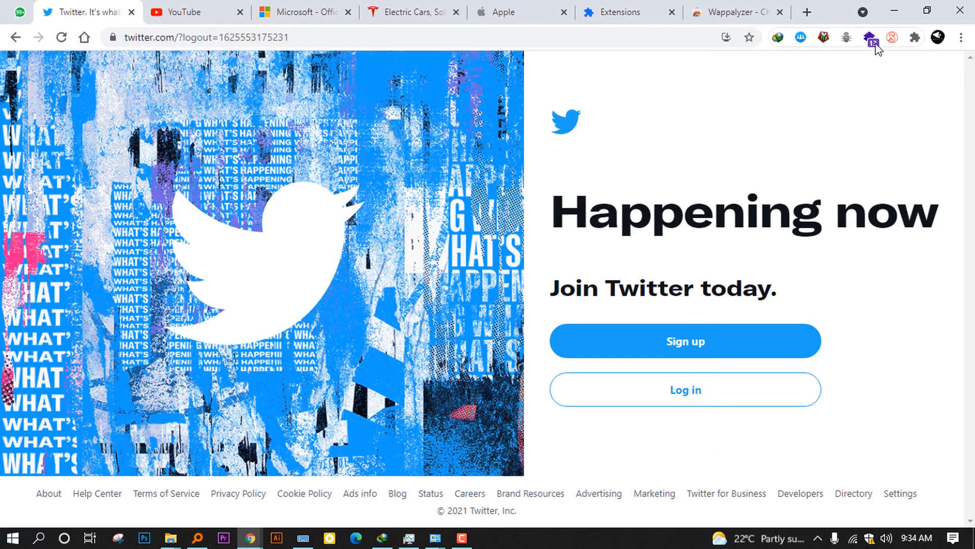
Show Wappalyzer's detected technologies for Twitter: Google Analytics, Express, Node.js, Python
click(868, 37)
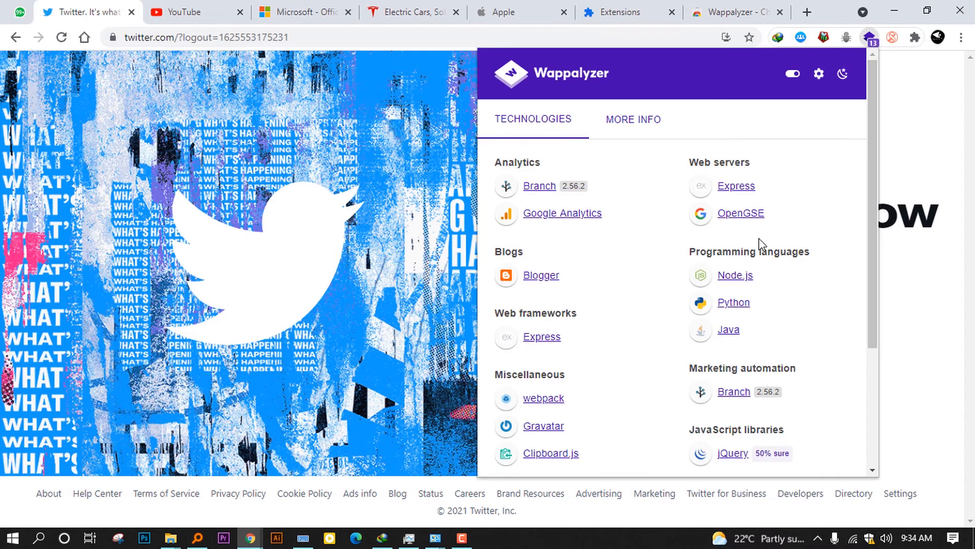
mouse_move(544, 219)
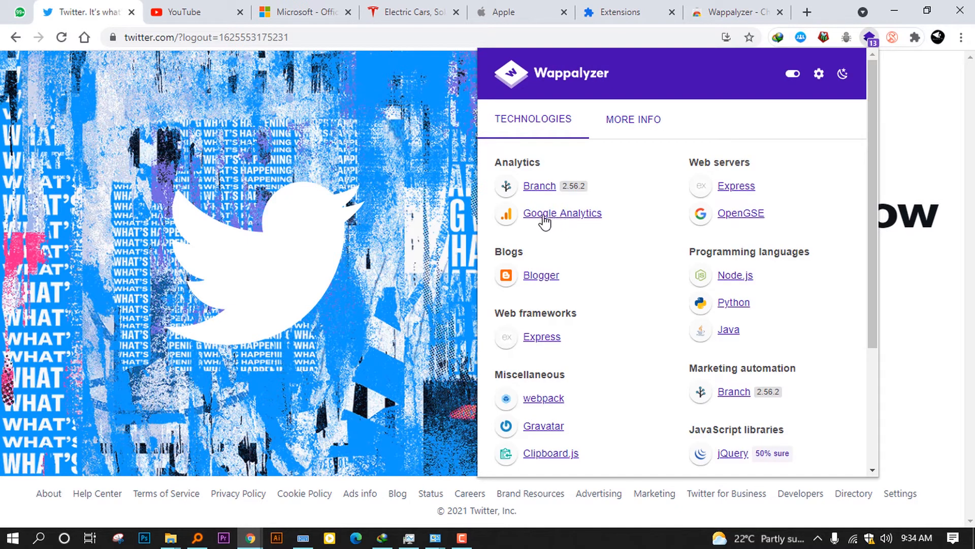
mouse_move(542, 199)
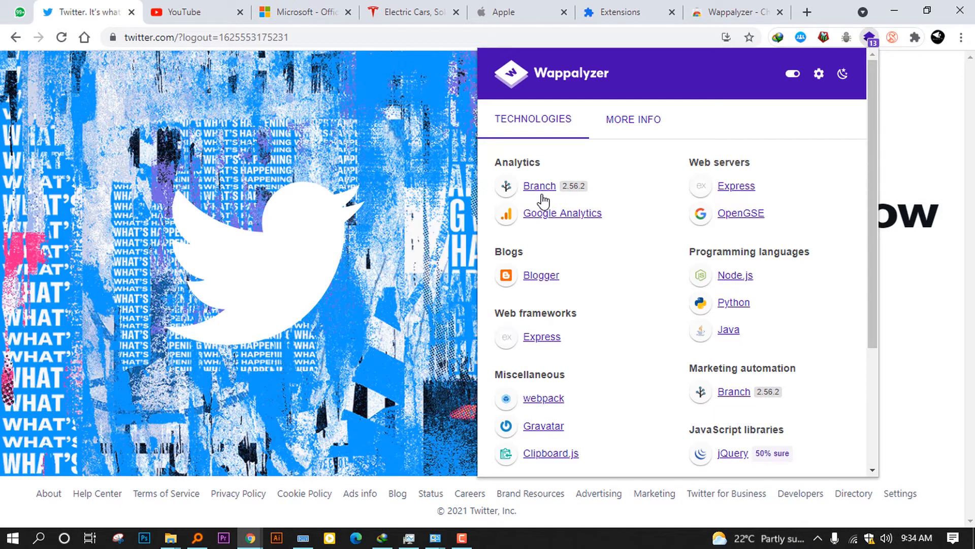
mouse_move(567, 221)
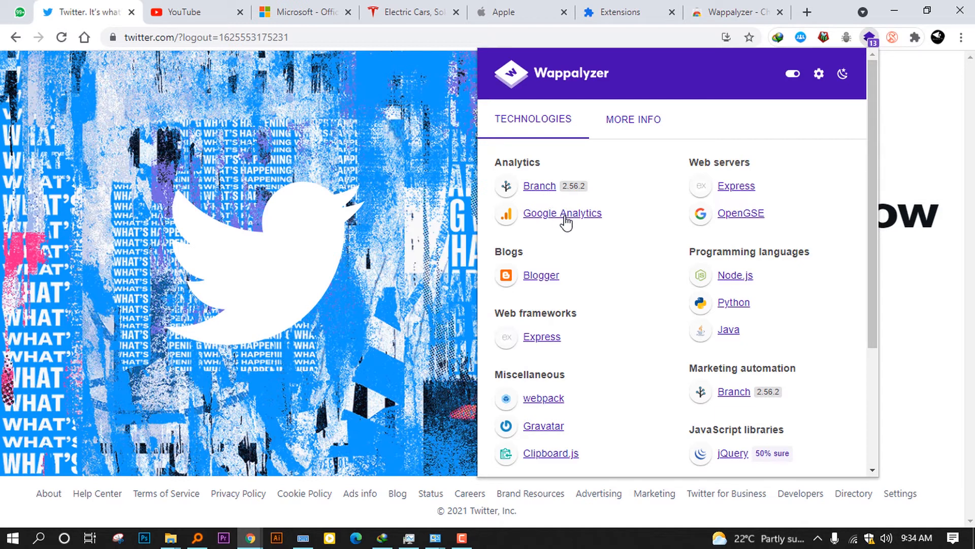
mouse_move(564, 281)
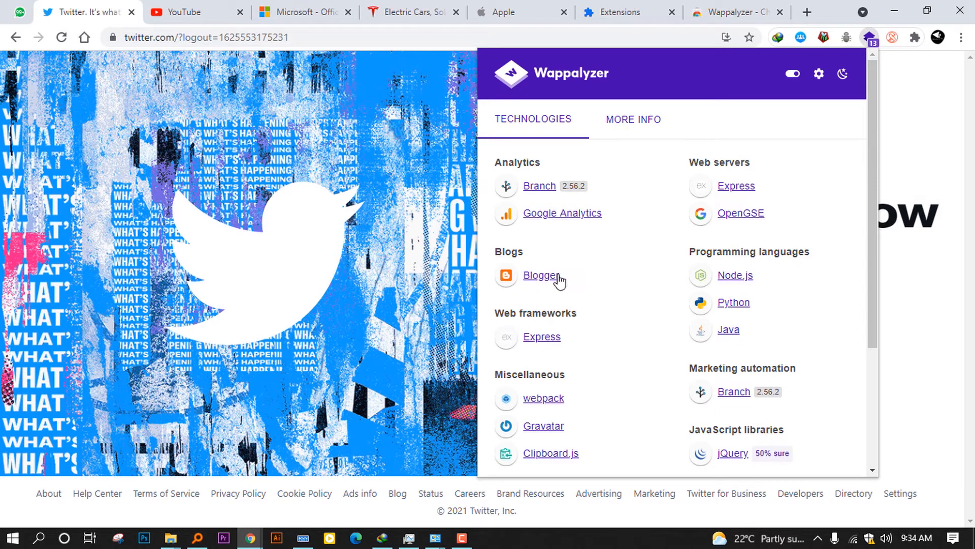
mouse_move(528, 323)
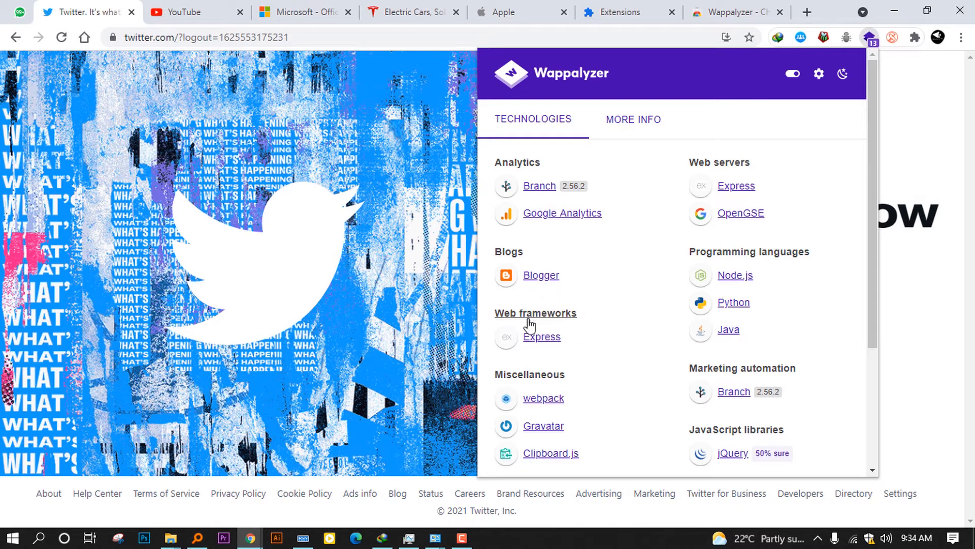
mouse_move(608, 322)
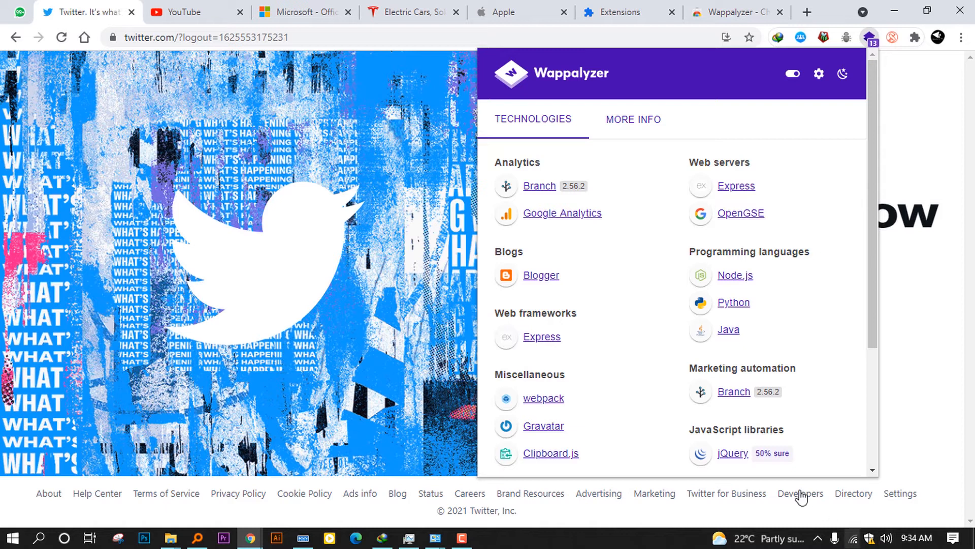
mouse_move(578, 440)
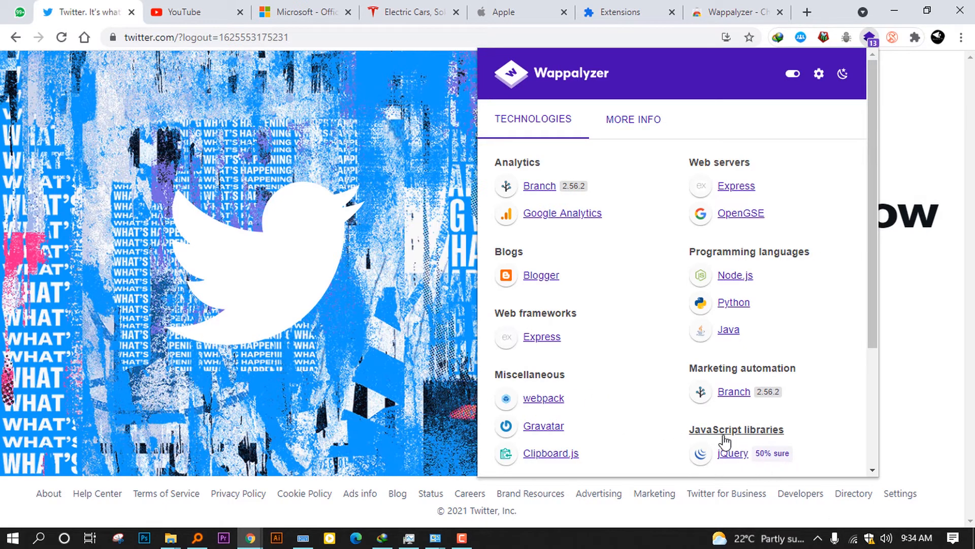
mouse_move(734, 461)
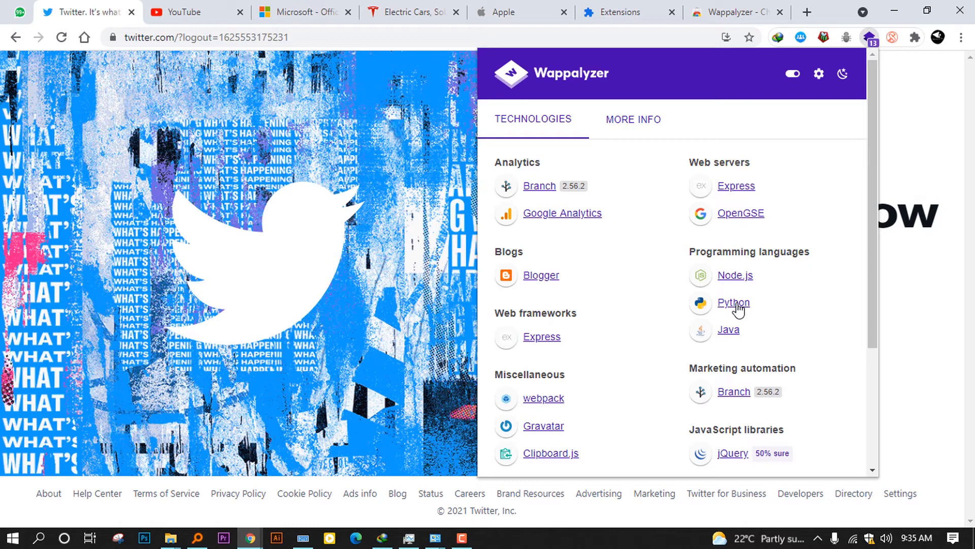
mouse_move(755, 211)
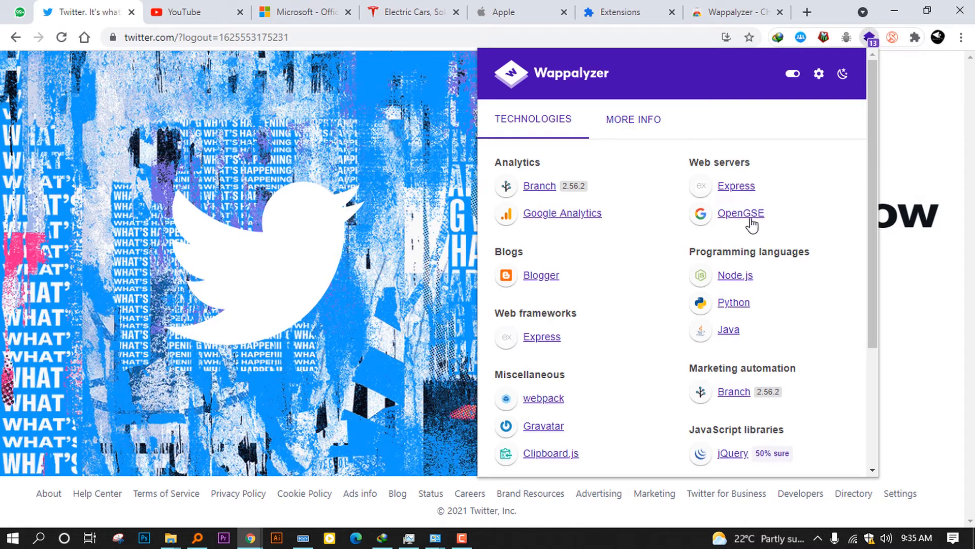
mouse_move(642, 119)
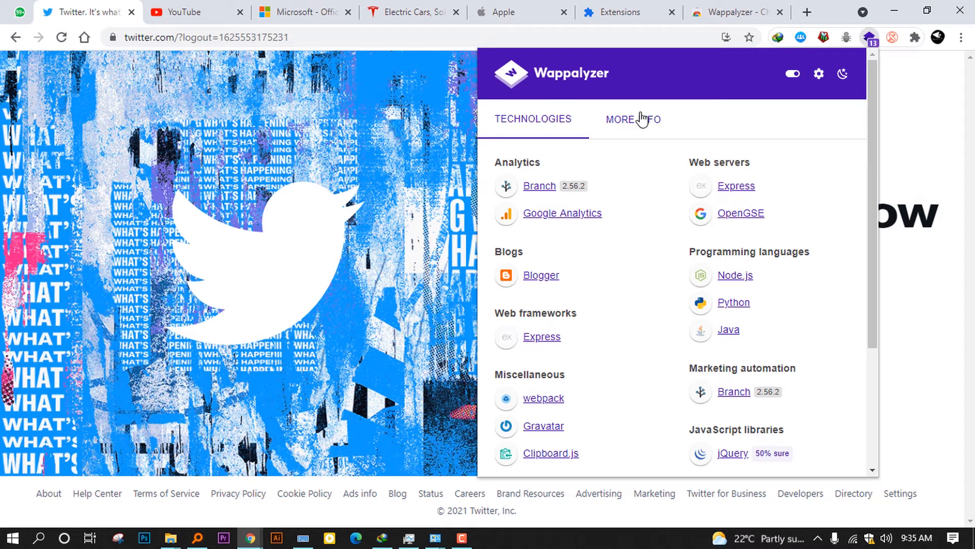
View Wappalyzer's More Info section, then return to Twitter's technologies list
click(634, 120)
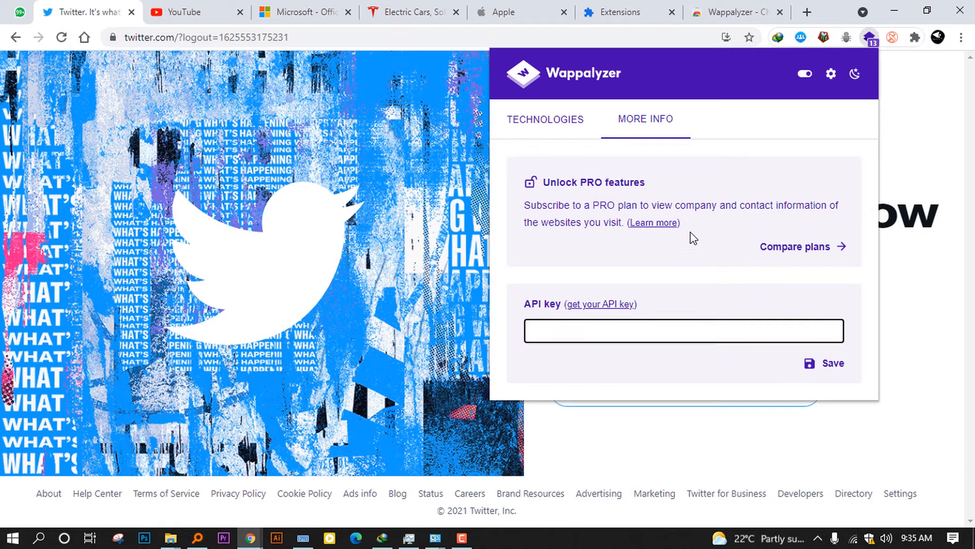
mouse_move(560, 128)
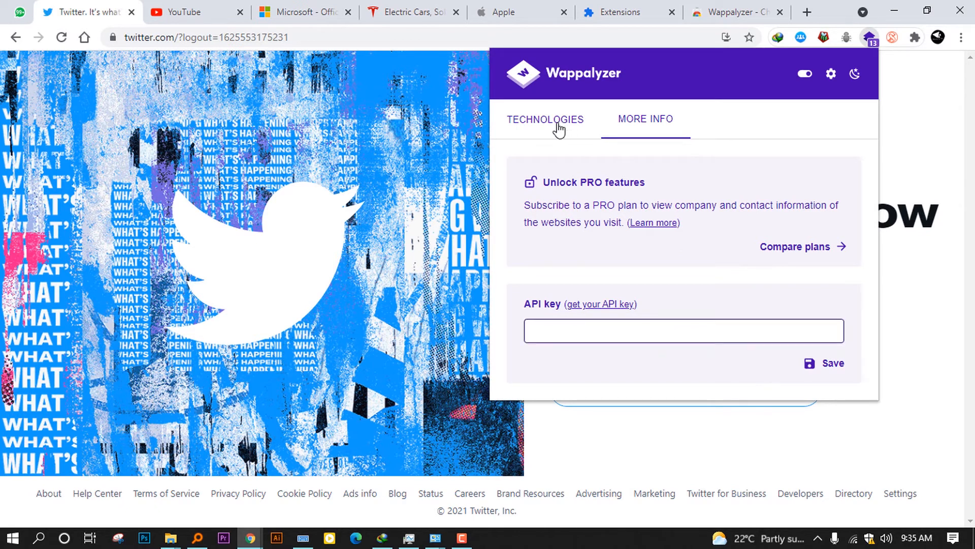
click(544, 119)
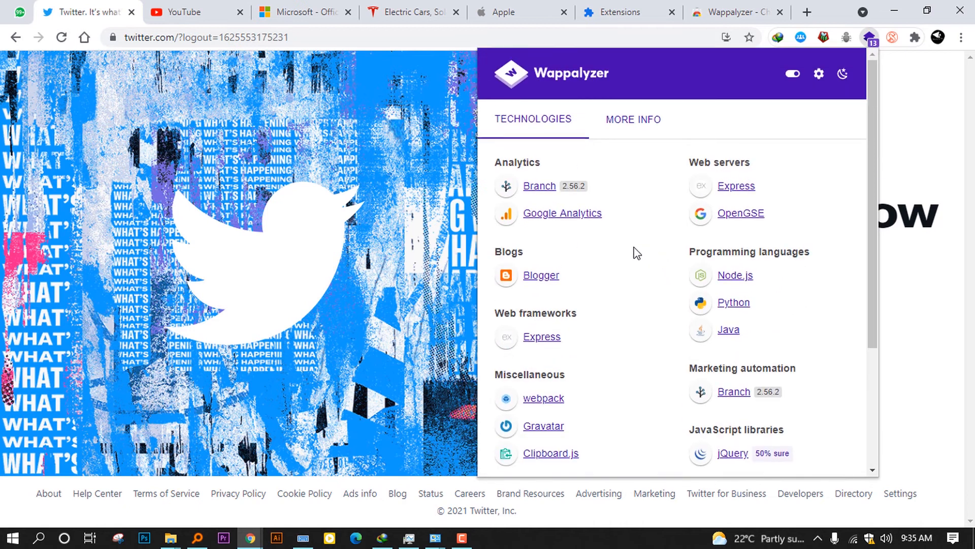
mouse_move(739, 269)
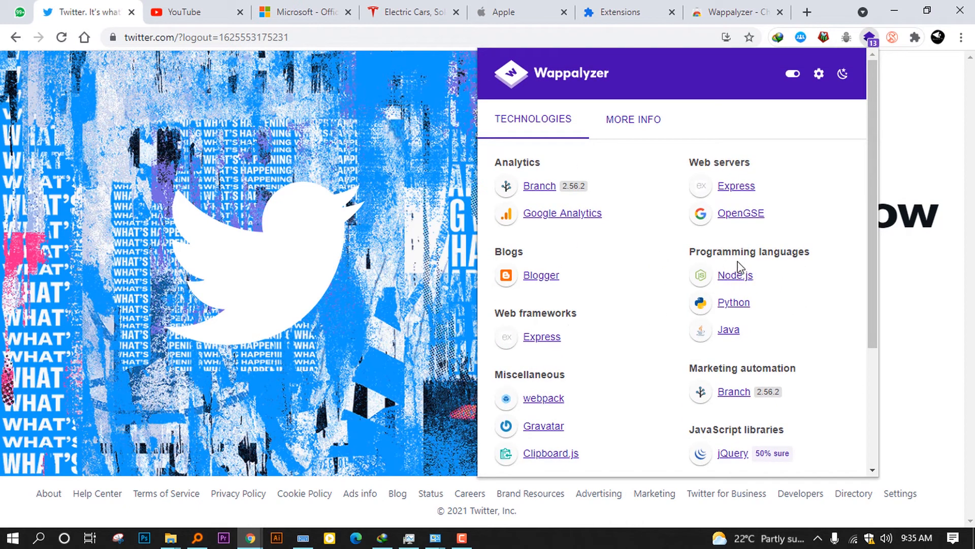
mouse_move(872, 42)
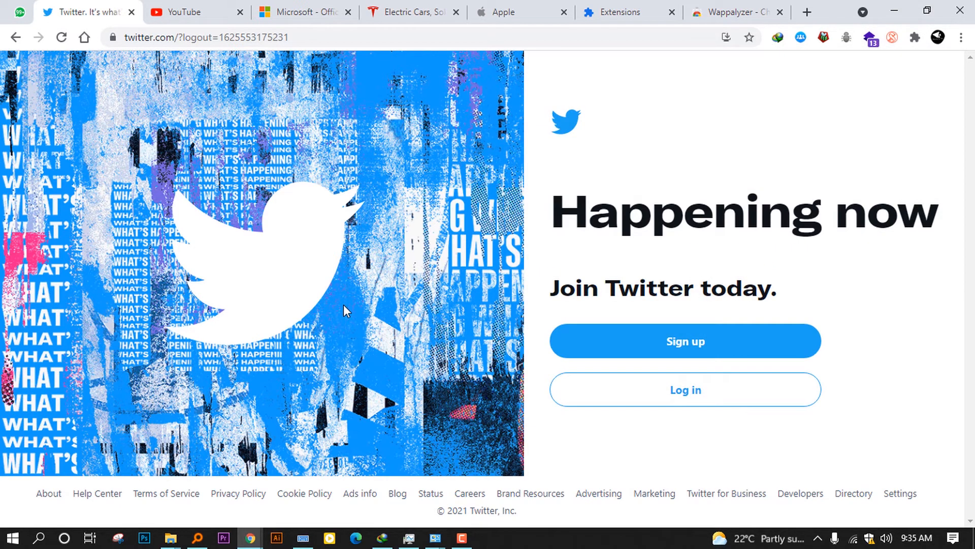
Switch to the YouTube tab and scroll down its home video feed
click(187, 12)
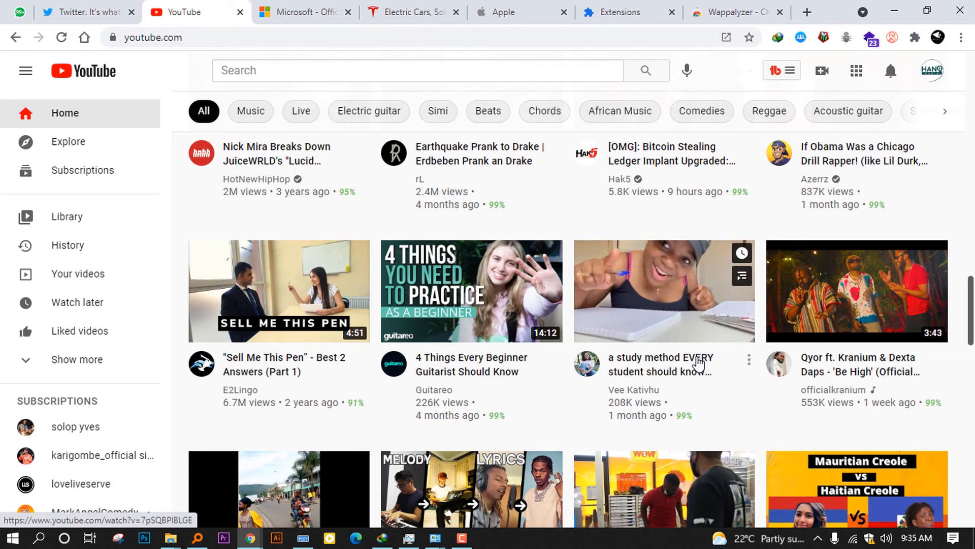
scroll(down, 3)
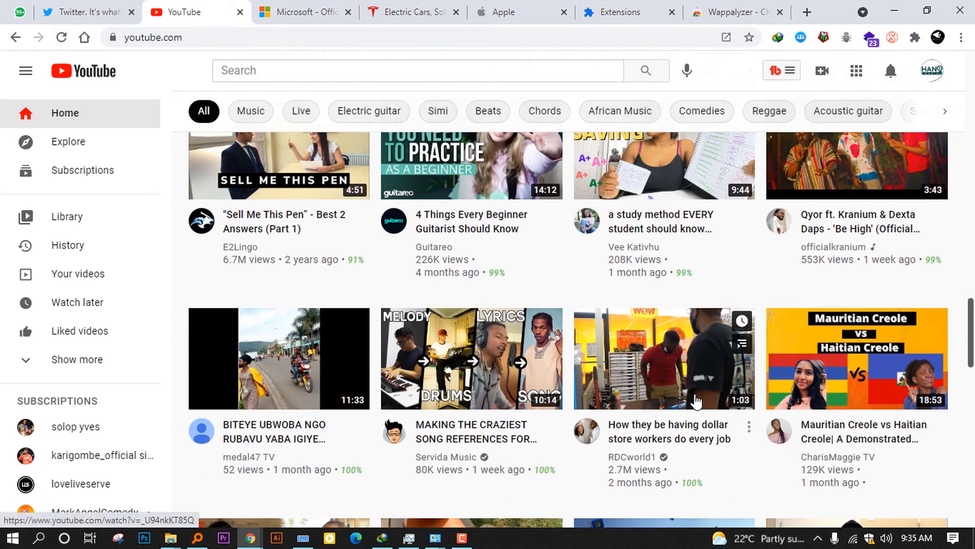
scroll(down, 3)
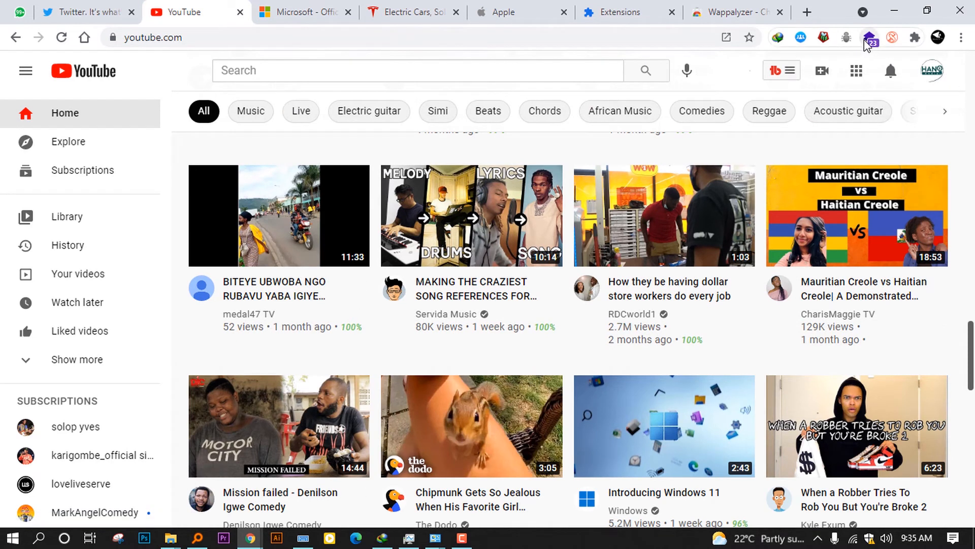
Show Wappalyzer's YouTube technologies: Facebook, Amplitude, Google Analytics, Python, Java, React
click(869, 37)
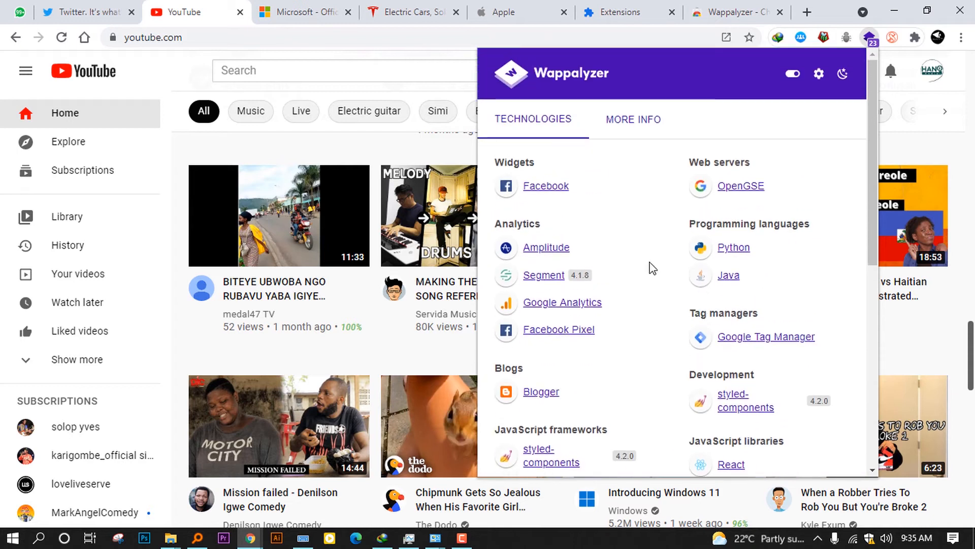
mouse_move(686, 231)
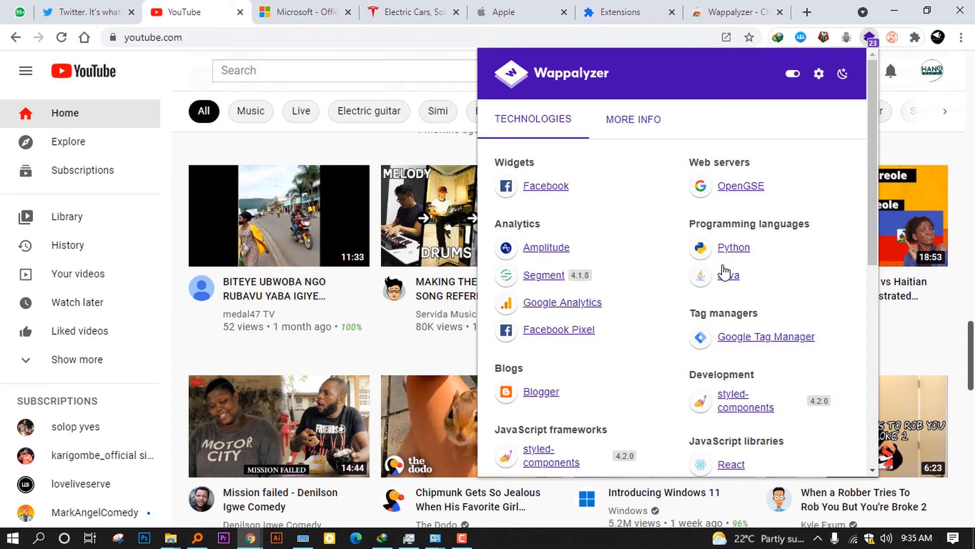
mouse_move(874, 191)
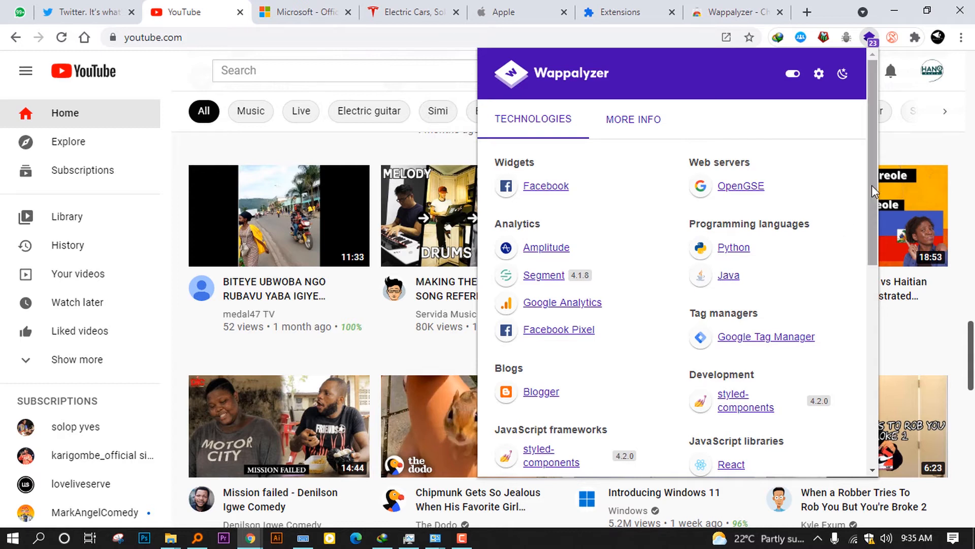
scroll(down, 3)
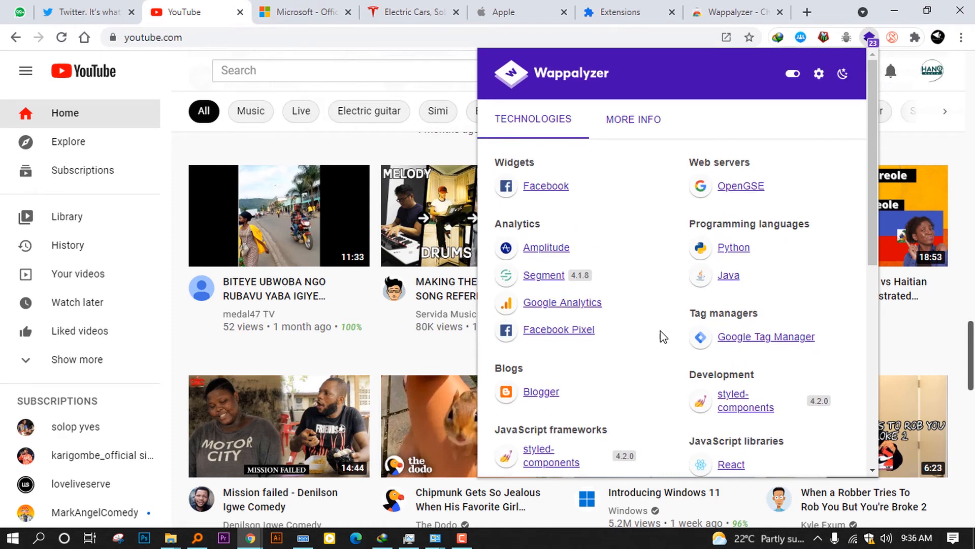
mouse_move(673, 383)
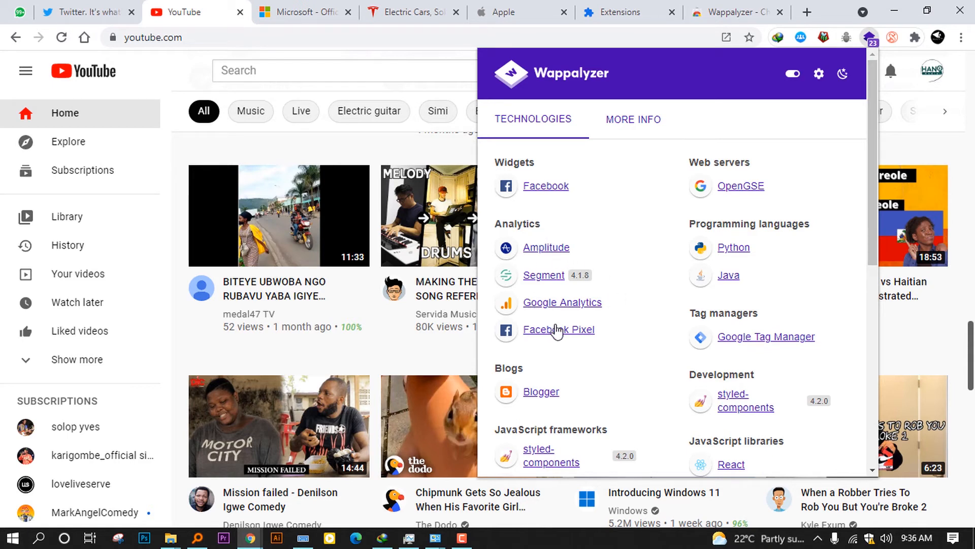
scroll(down, 3)
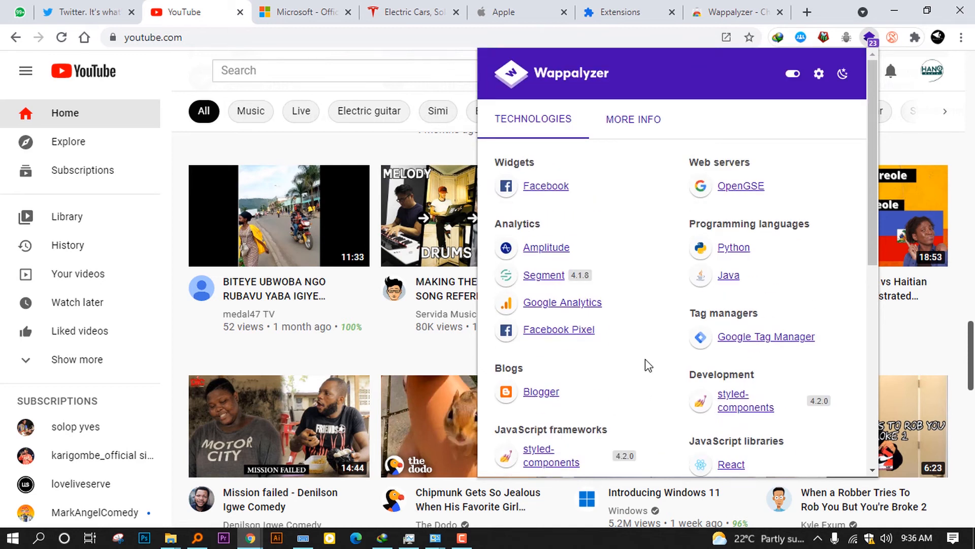
mouse_move(648, 361)
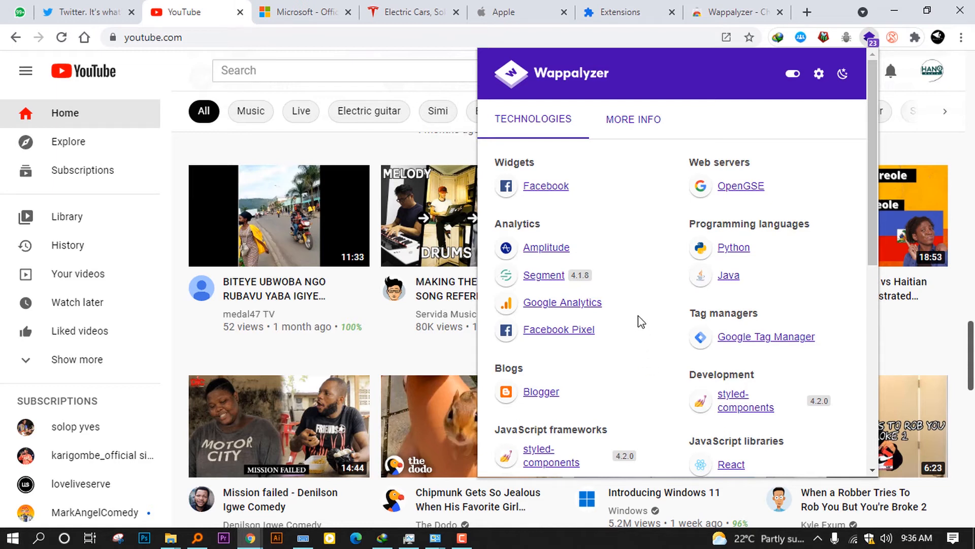
mouse_move(625, 313)
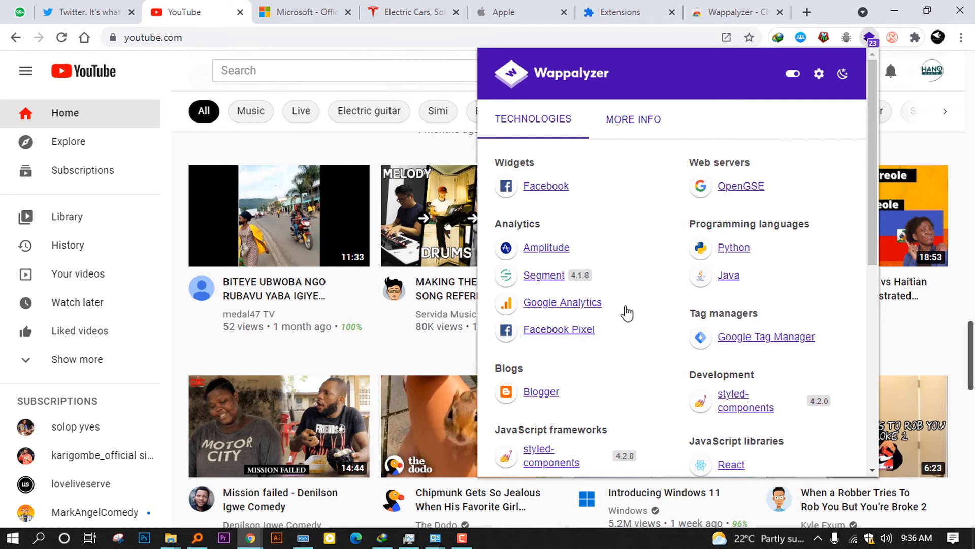
mouse_move(633, 326)
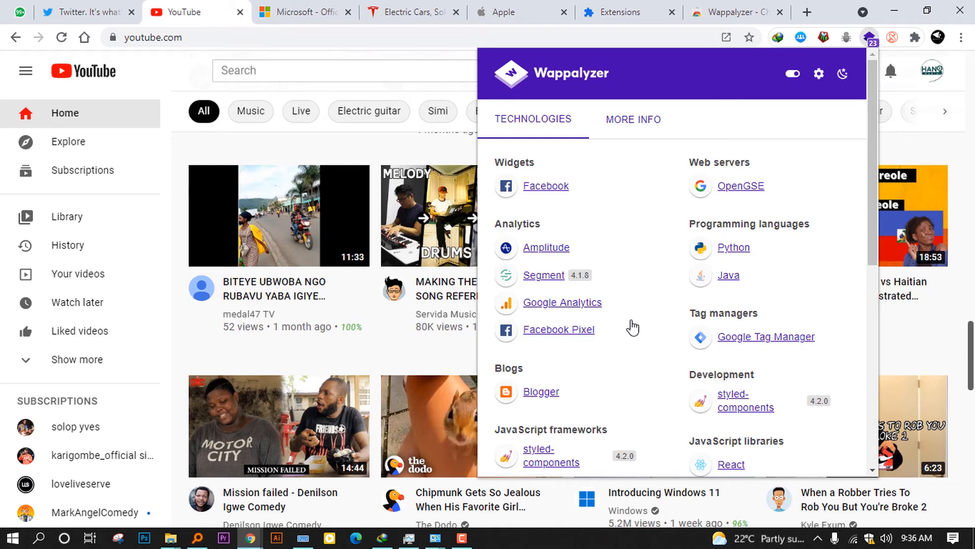
mouse_move(628, 316)
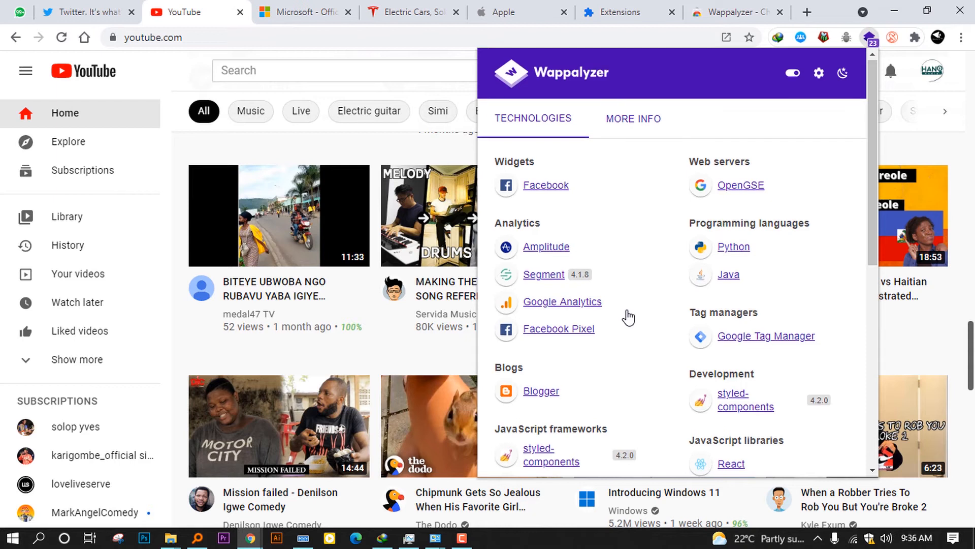
Scroll through YouTube's remaining technologies: Polymer, jQuery, Bootstrap, reCAPTCHA
scroll(down, 3)
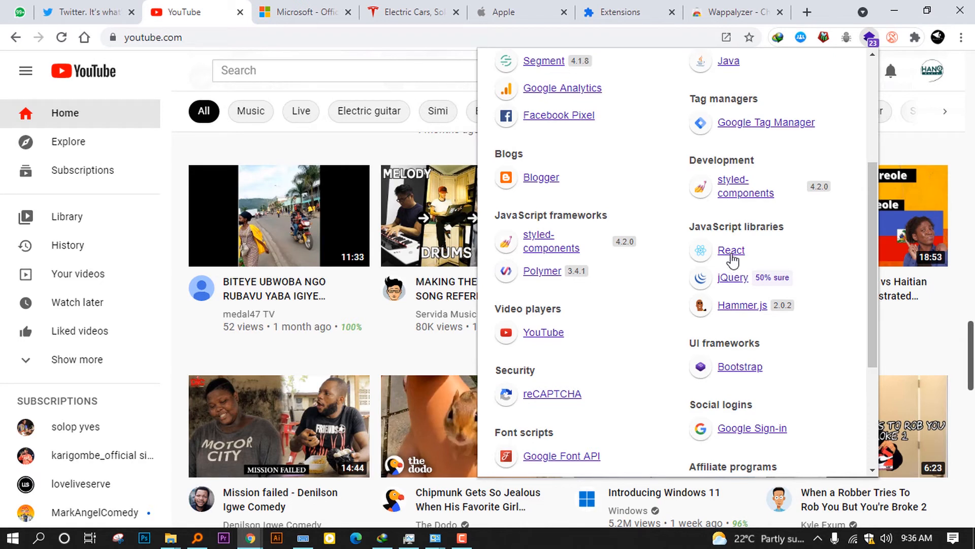
mouse_move(729, 254)
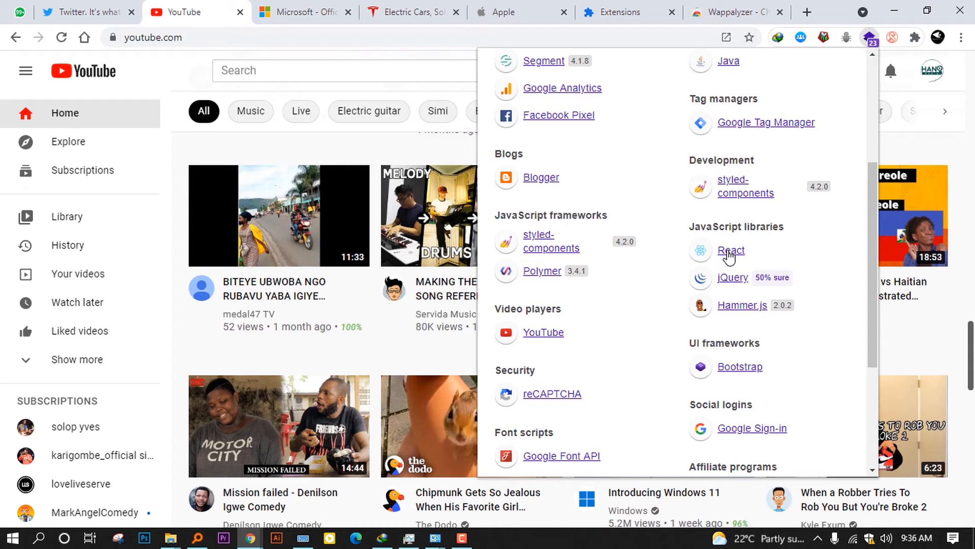
mouse_move(762, 265)
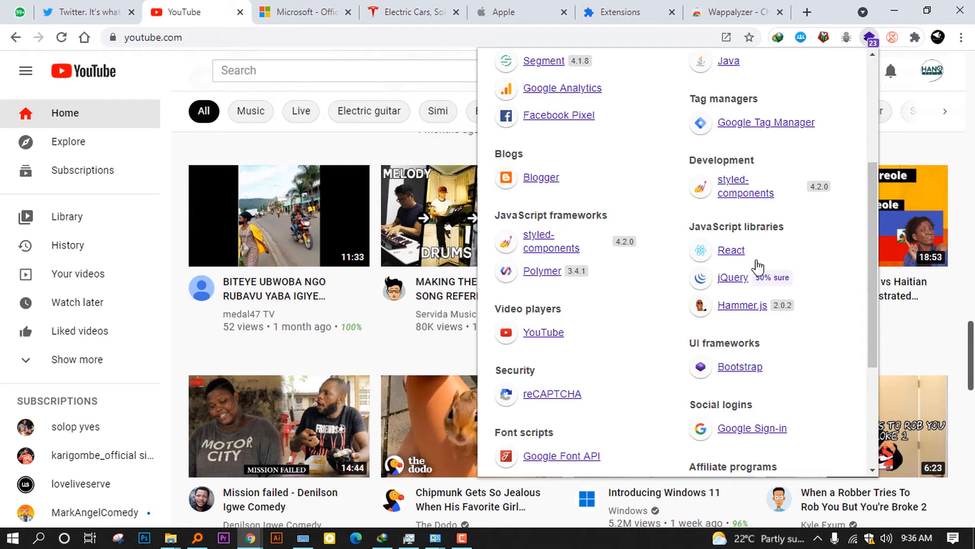
mouse_move(840, 283)
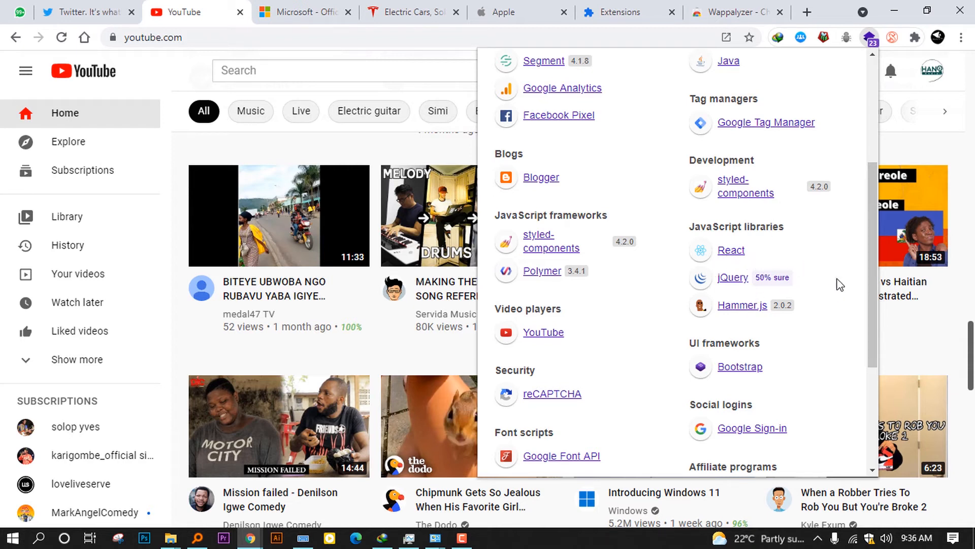
scroll(down, 3)
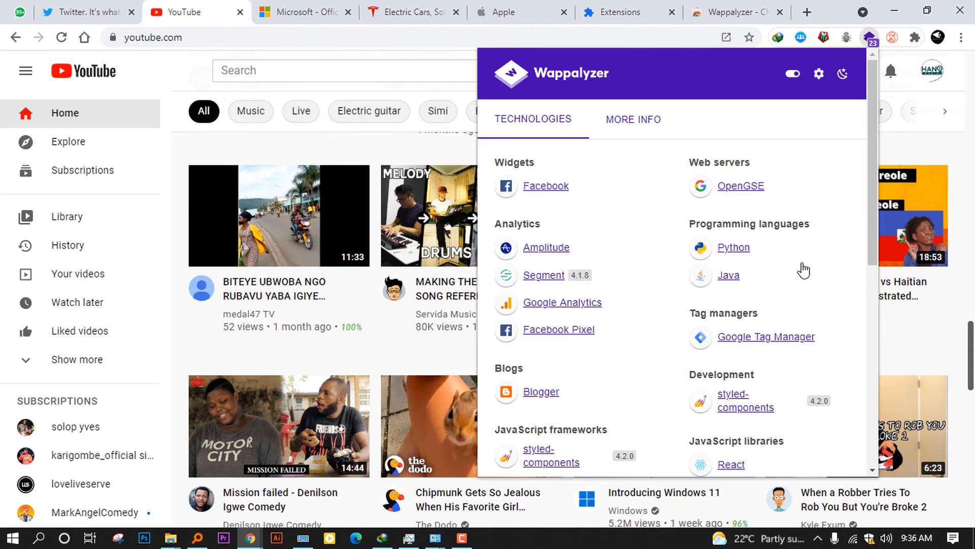
mouse_move(868, 104)
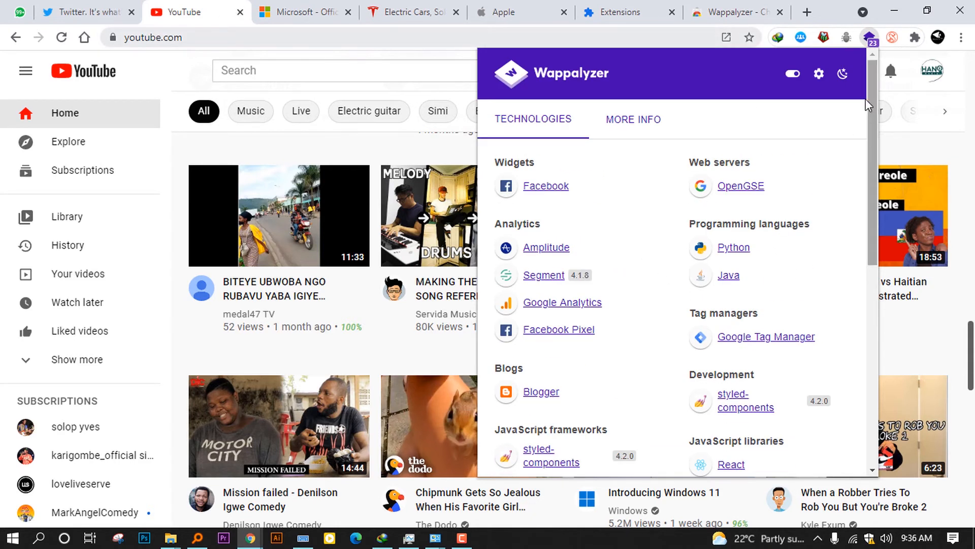
scroll(down, 3)
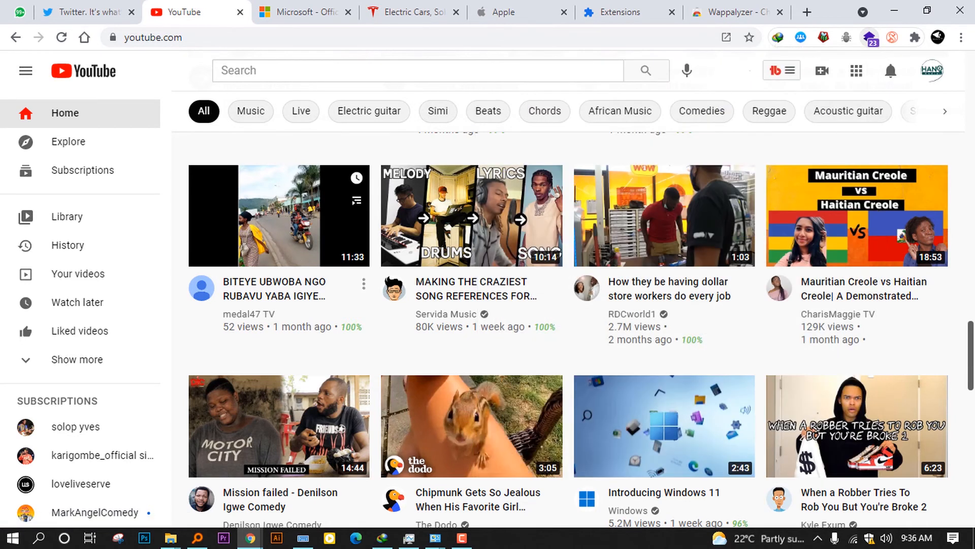
On microsoft.com, show Wappalyzer's results: comScore, ClickTale, RequireJS, jQuery, Adobe Target
click(303, 12)
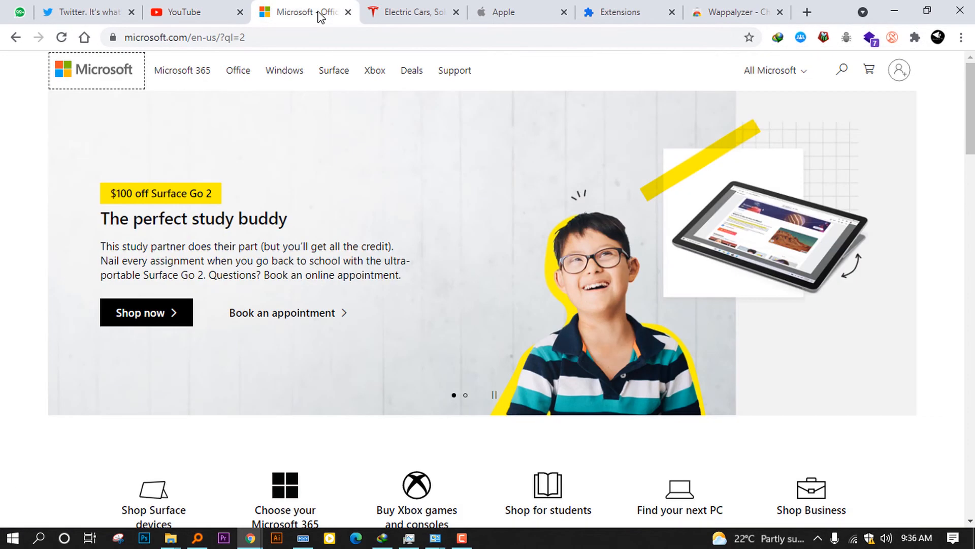
mouse_move(753, 351)
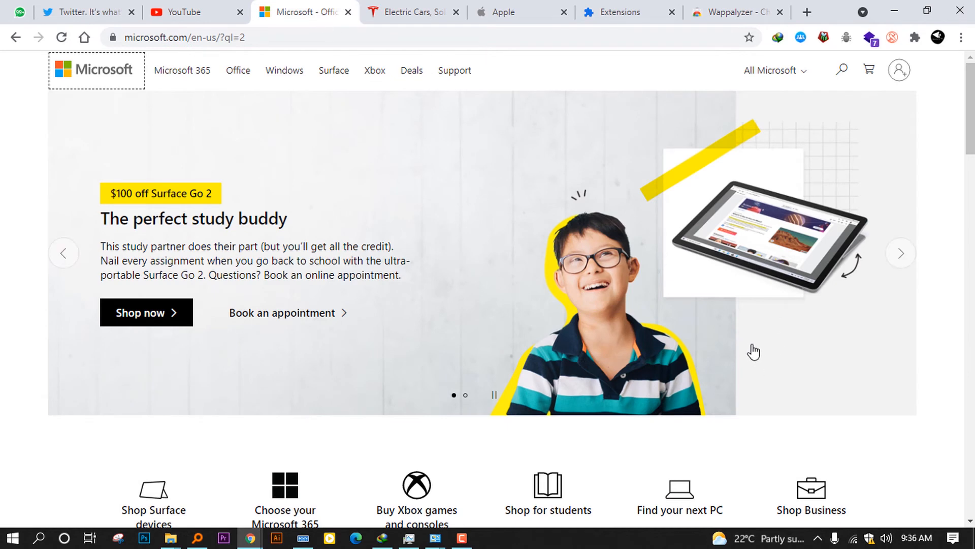
scroll(down, 3)
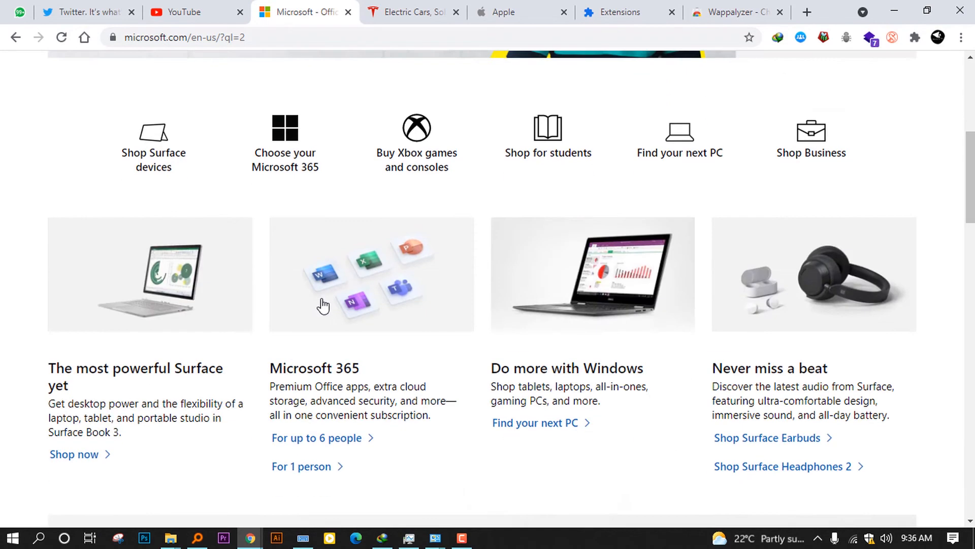
scroll(up, 3)
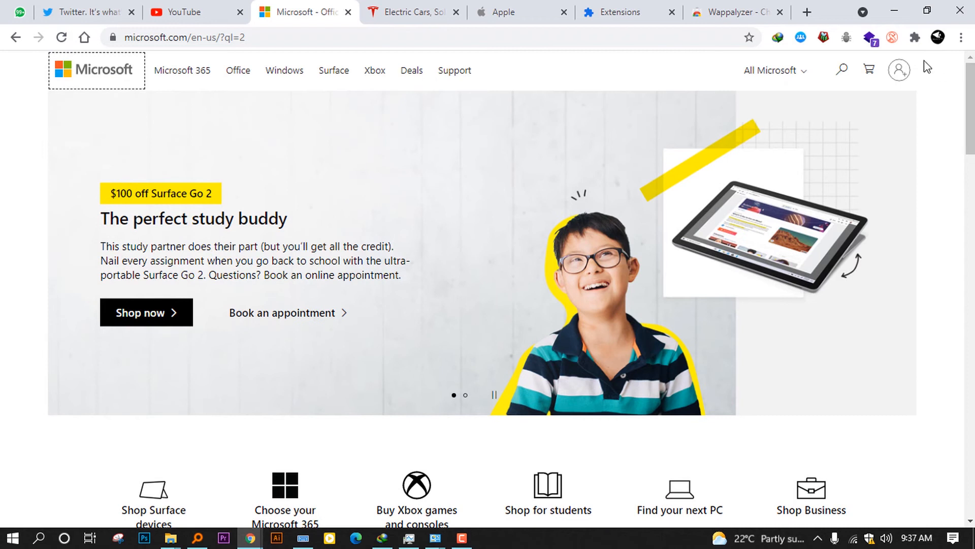
click(868, 37)
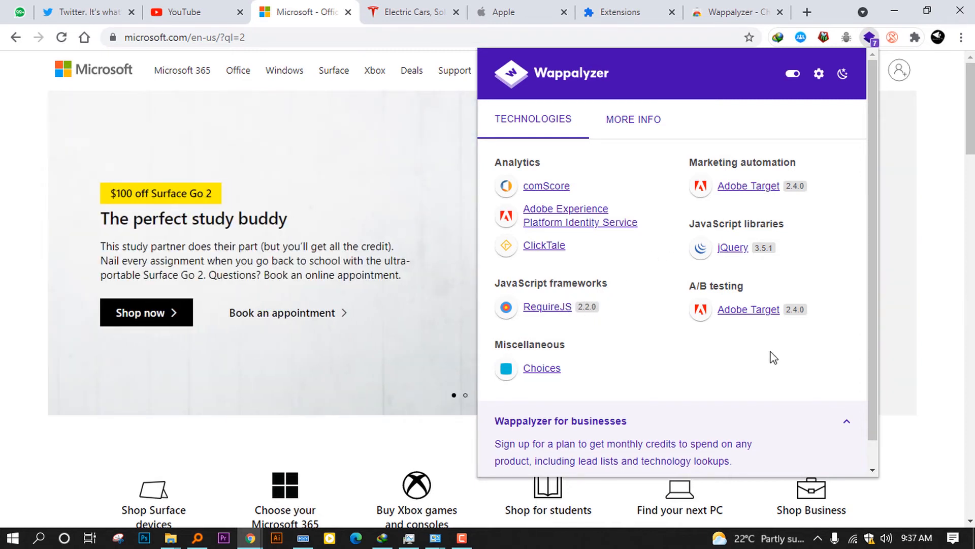
mouse_move(839, 274)
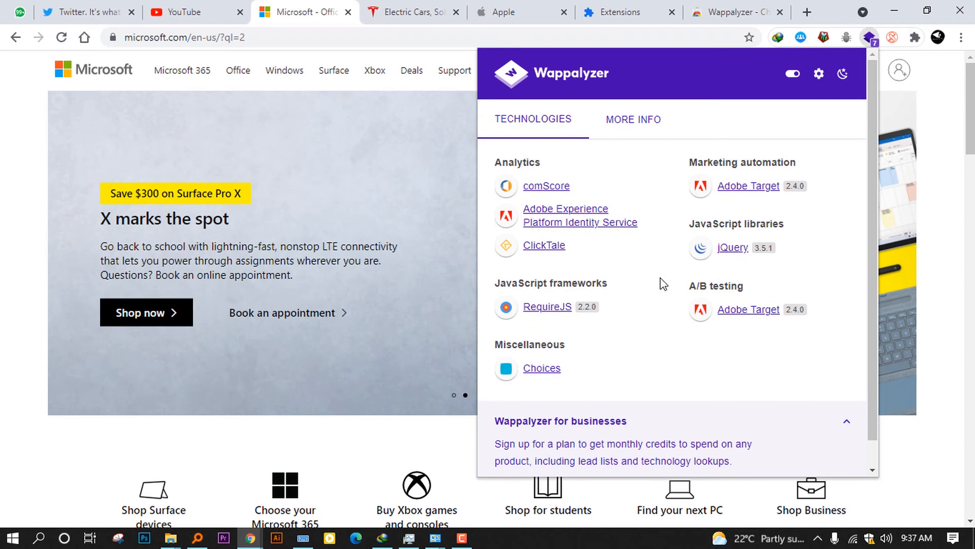
mouse_move(664, 282)
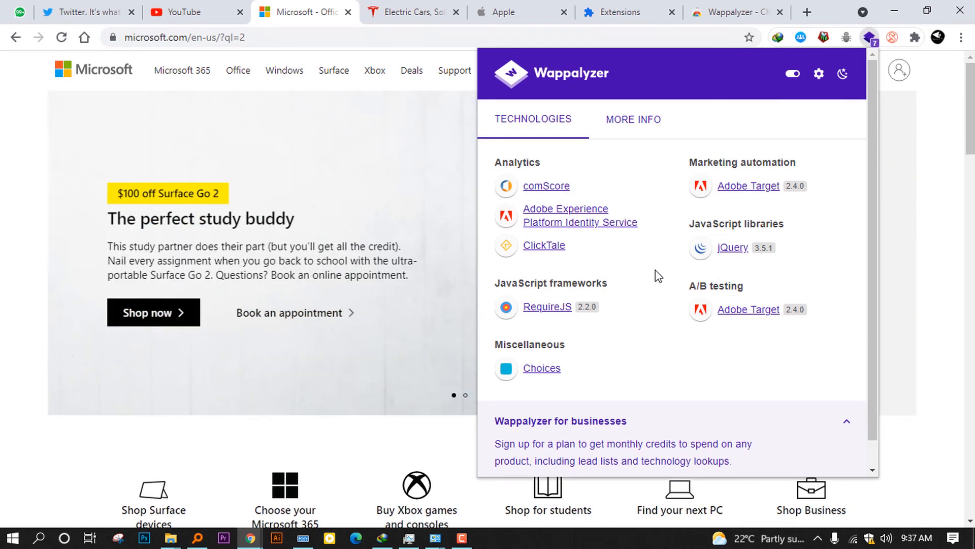
Inspect apple.com with Wappalyzer, which detects only Adobe Target 2.3.2 for marketing automation and A/B testing
click(505, 12)
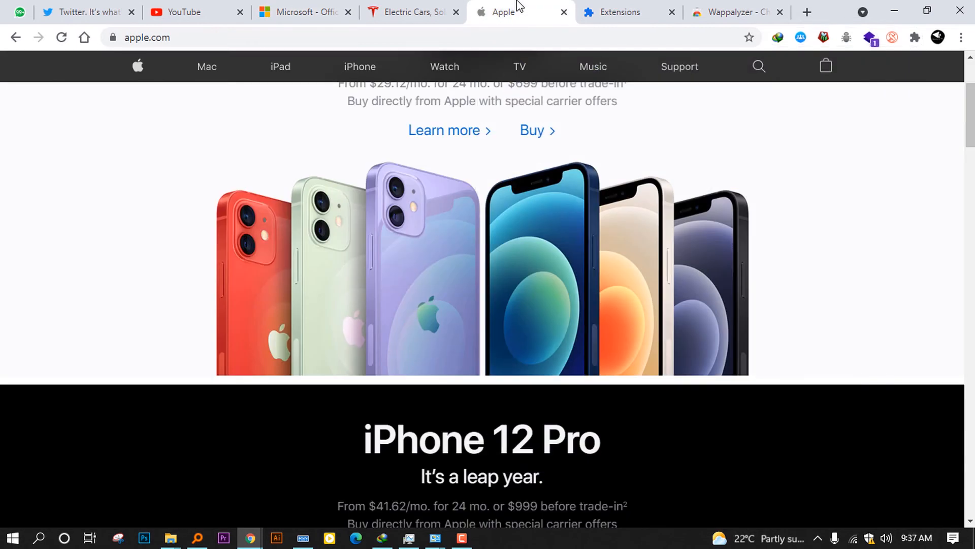
click(867, 37)
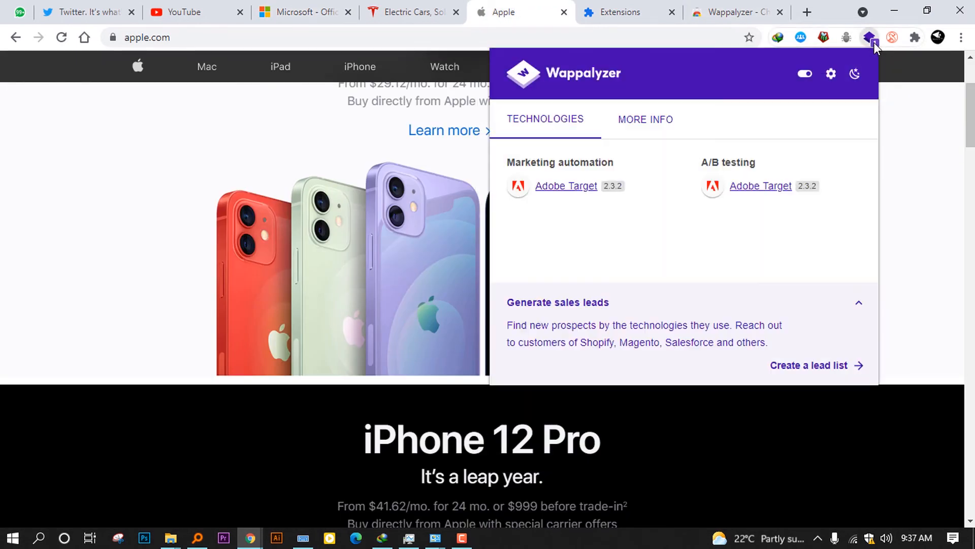
mouse_move(520, 173)
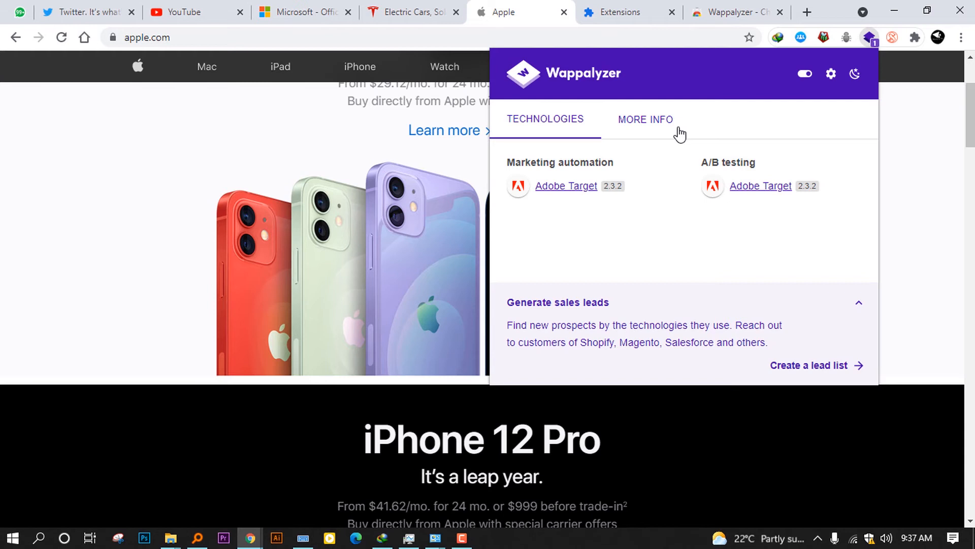
mouse_move(643, 134)
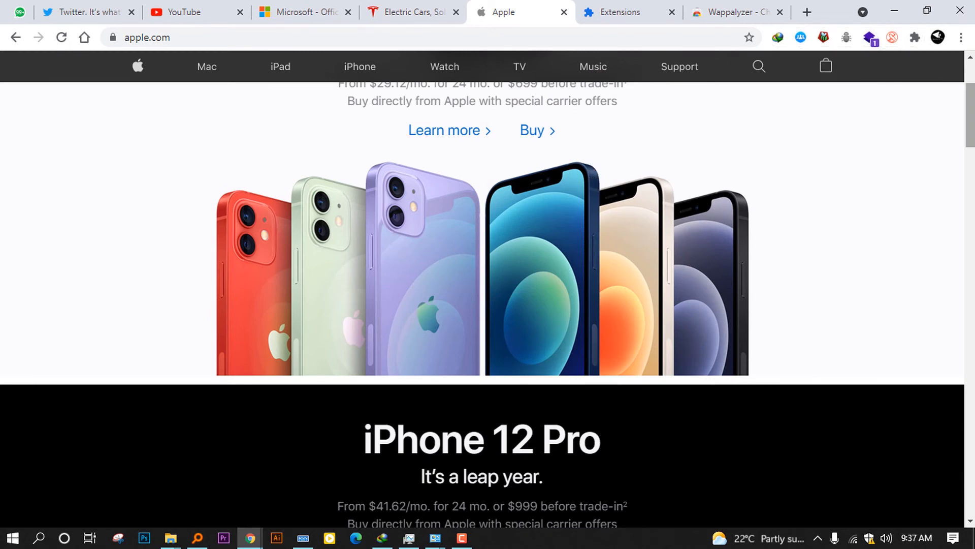
scroll(down, 3)
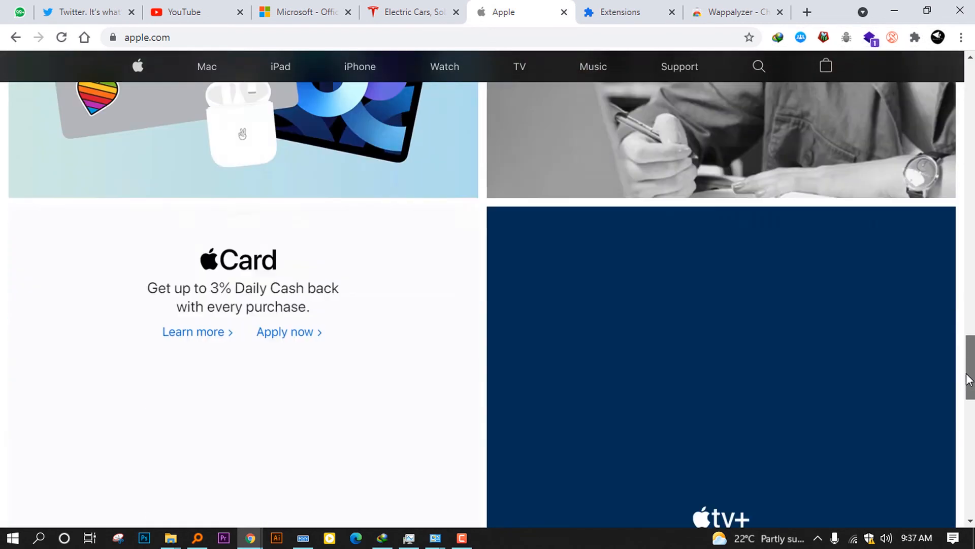
scroll(up, 3)
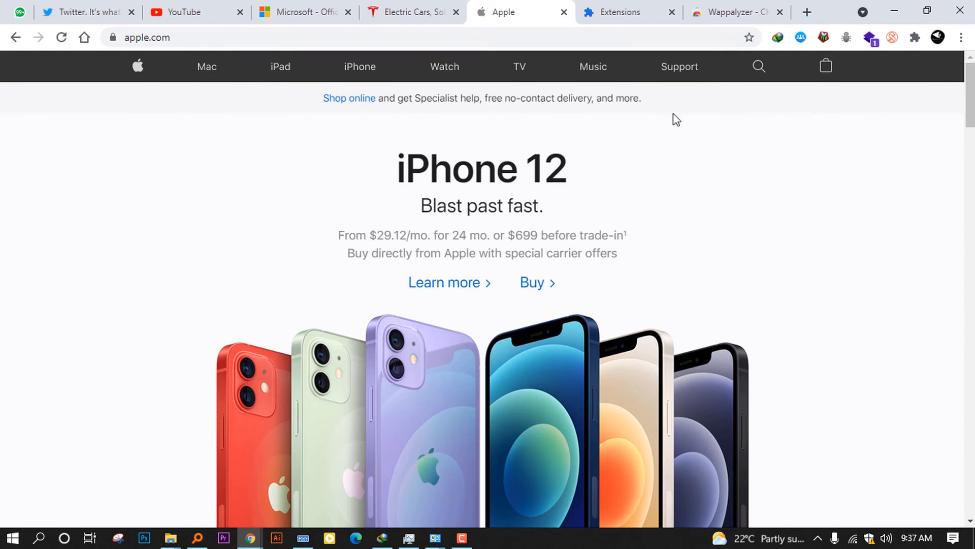
mouse_move(272, 161)
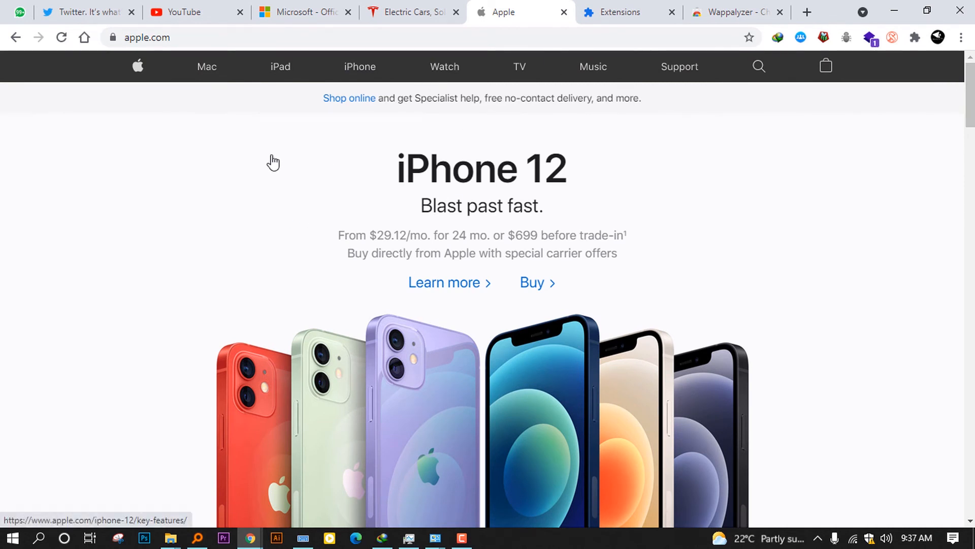
mouse_move(356, 177)
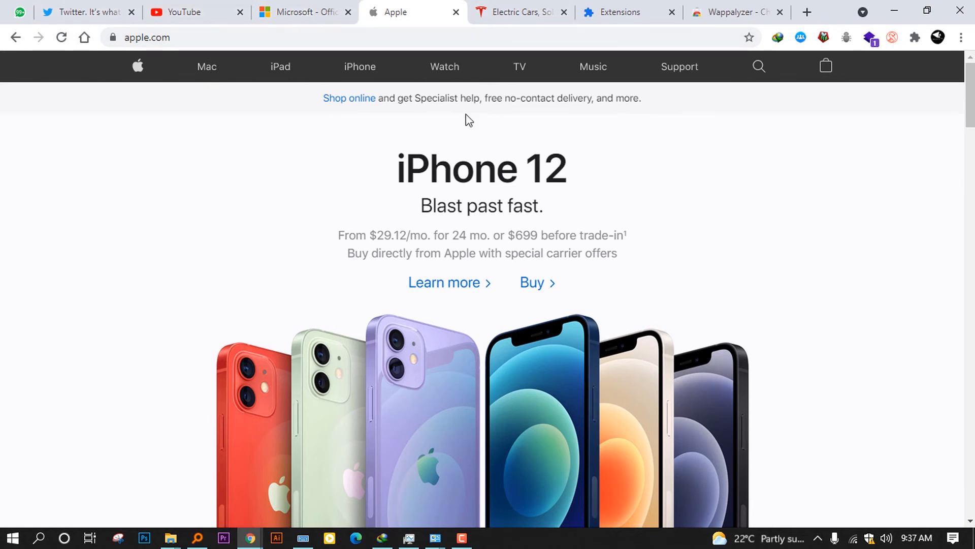
click(869, 36)
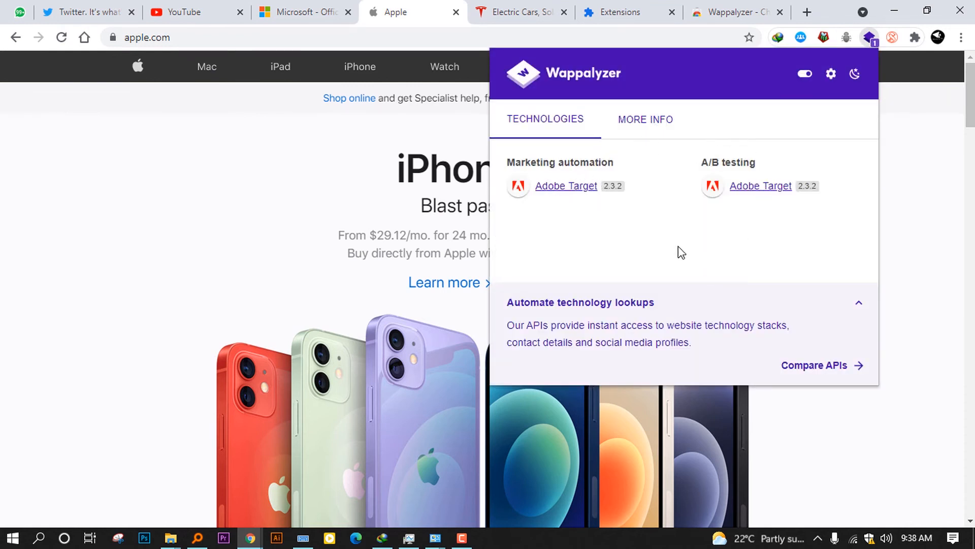
mouse_move(451, 144)
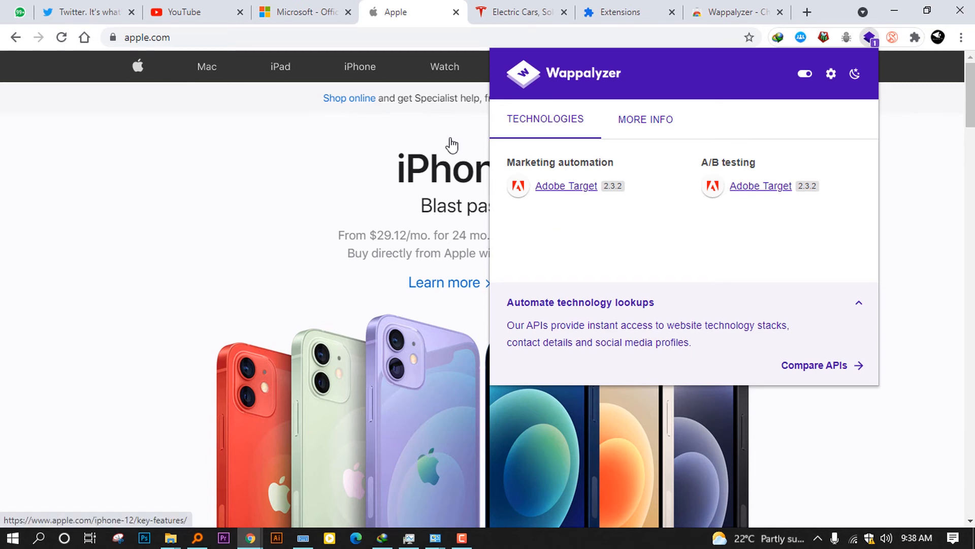
mouse_move(869, 36)
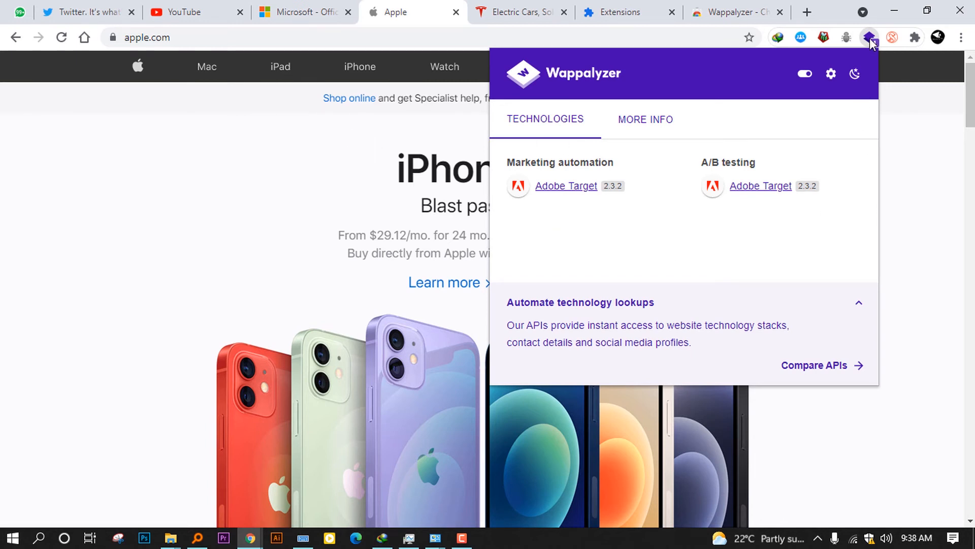
mouse_move(868, 36)
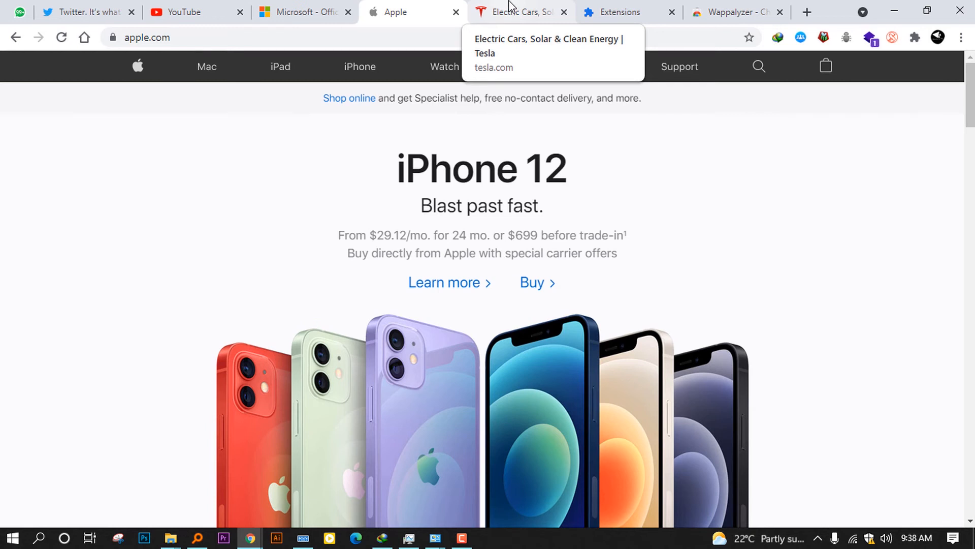
Inspect tesla.com with Wappalyzer, noting Drupal 8, Akamai, Sentry, Varnish, PHP and Google Optimize, then return to Twitter
click(521, 11)
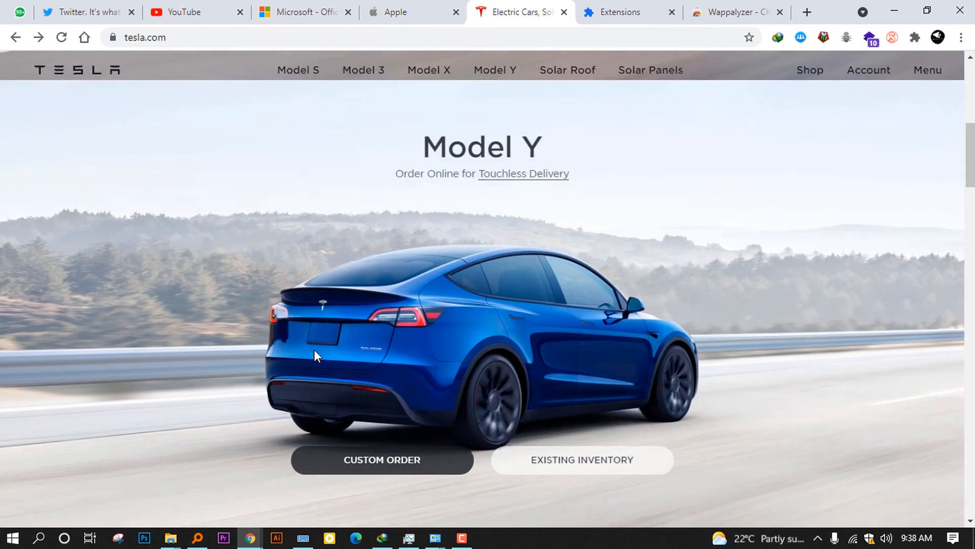
click(429, 69)
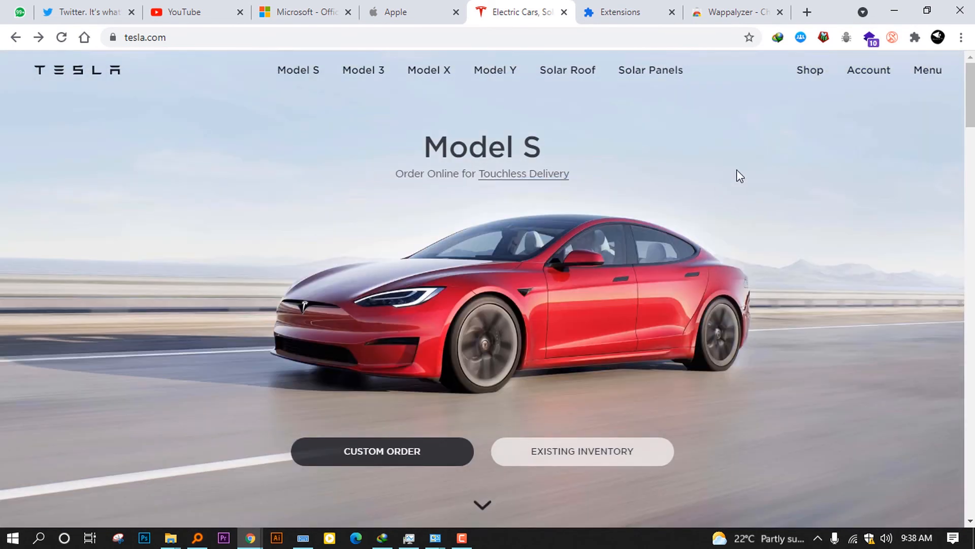
mouse_move(883, 78)
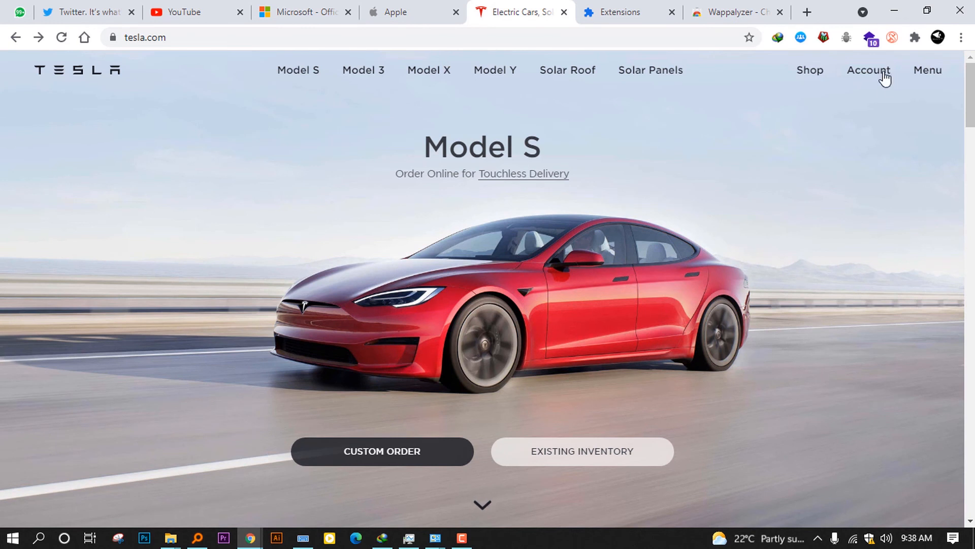
click(871, 37)
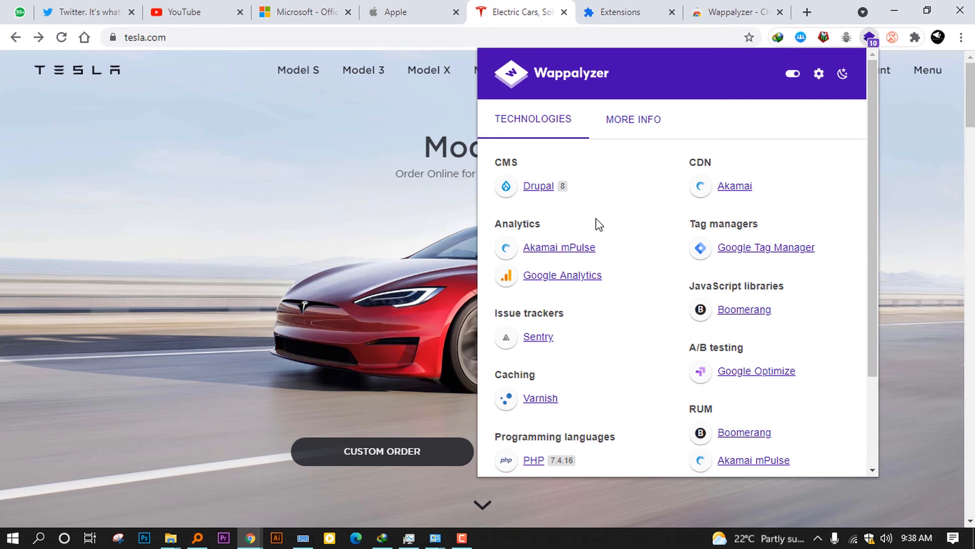
mouse_move(564, 256)
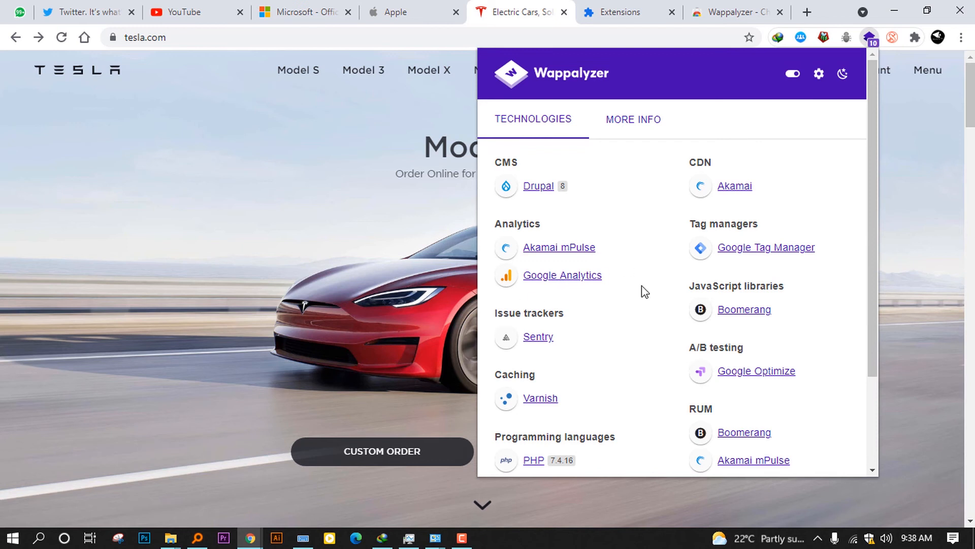
mouse_move(770, 328)
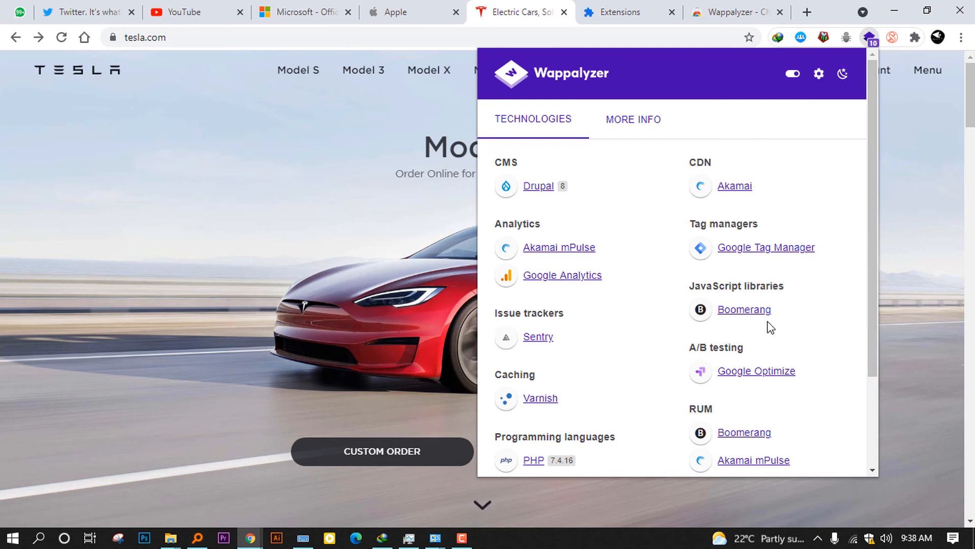
mouse_move(824, 361)
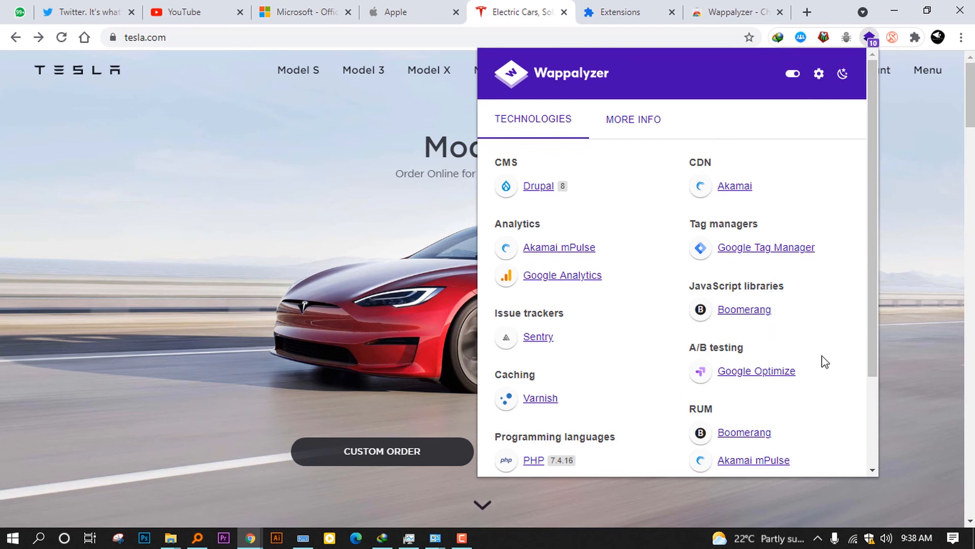
scroll(down, 3)
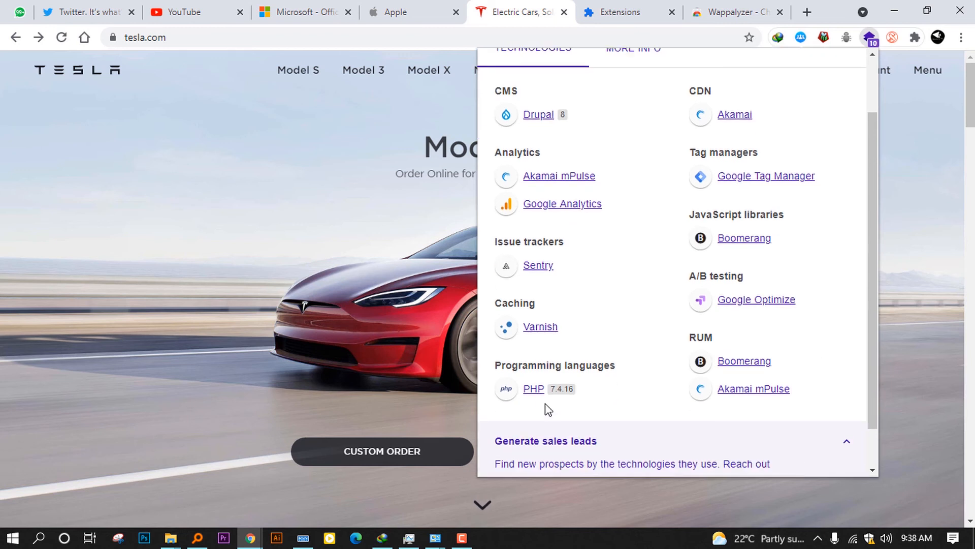
mouse_move(543, 402)
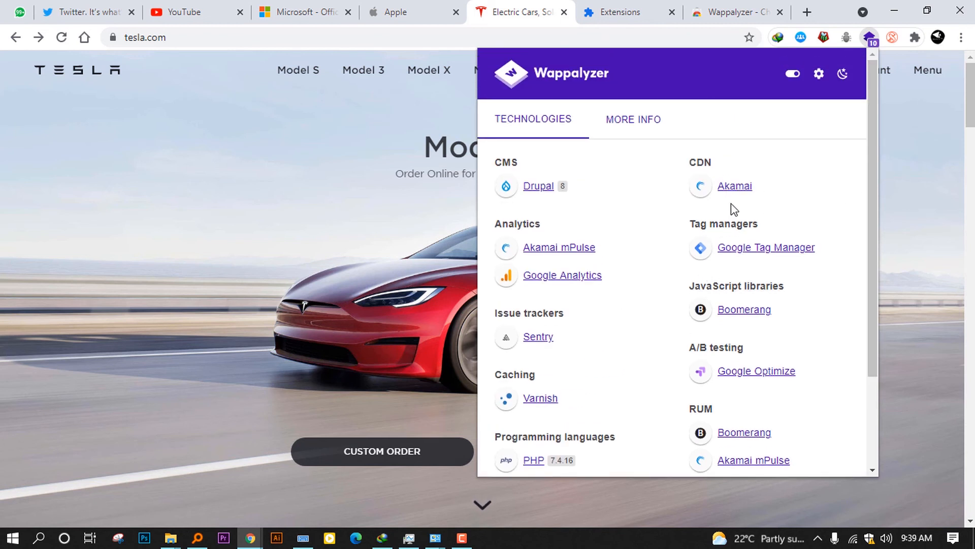
mouse_move(848, 112)
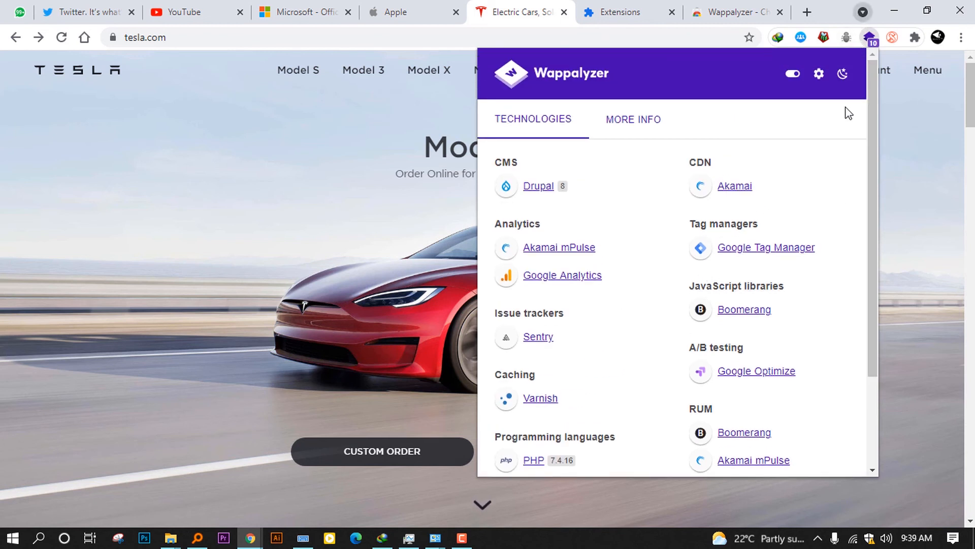
click(401, 11)
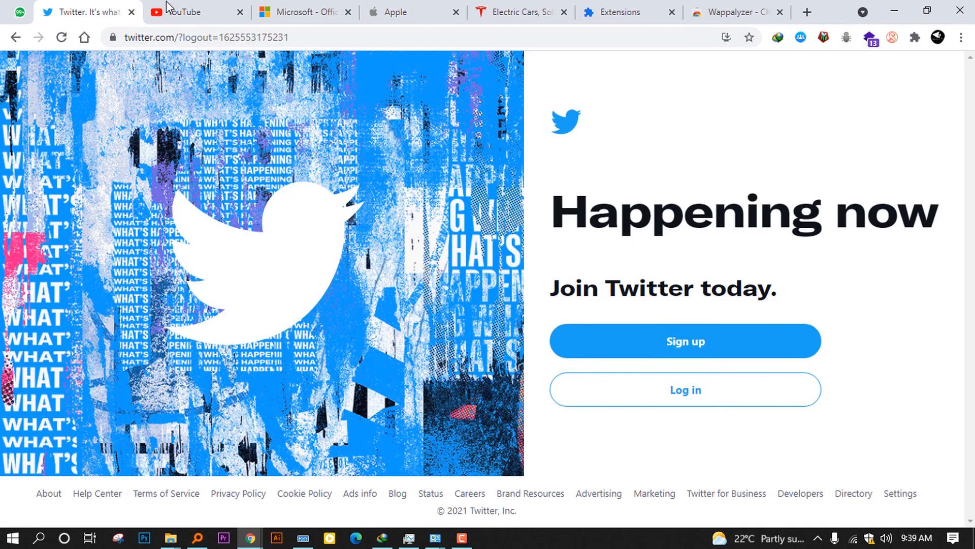
Bring the Apple tab with the iPhone 12 homepage back to the front
click(403, 12)
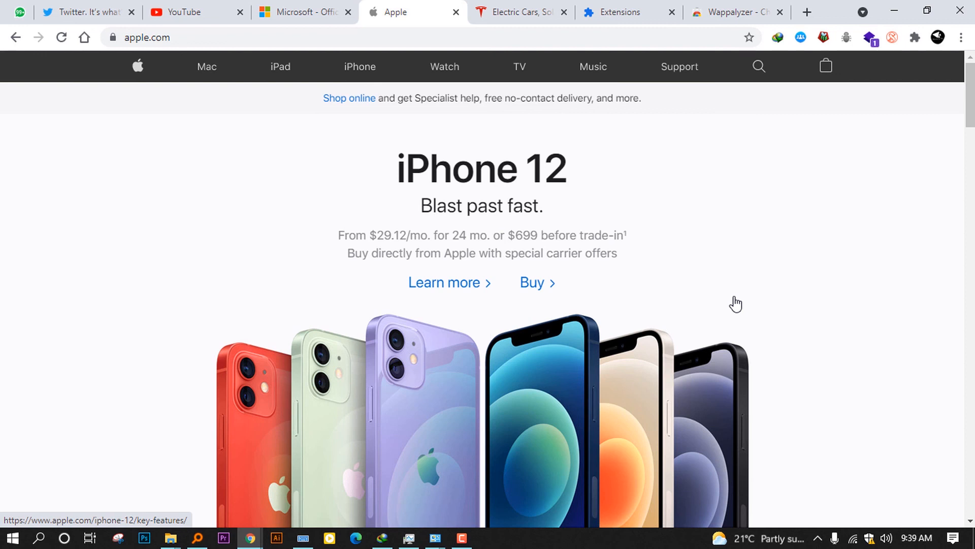
mouse_move(735, 301)
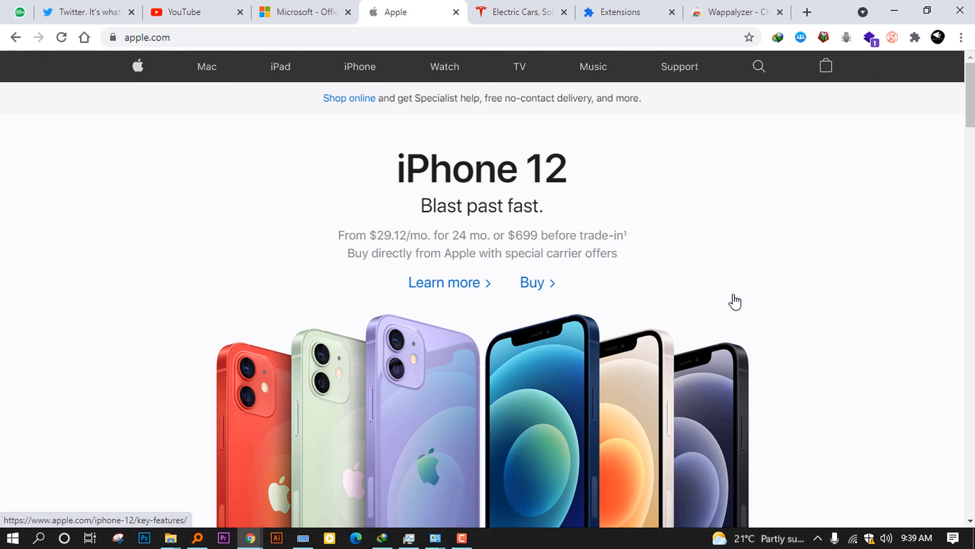